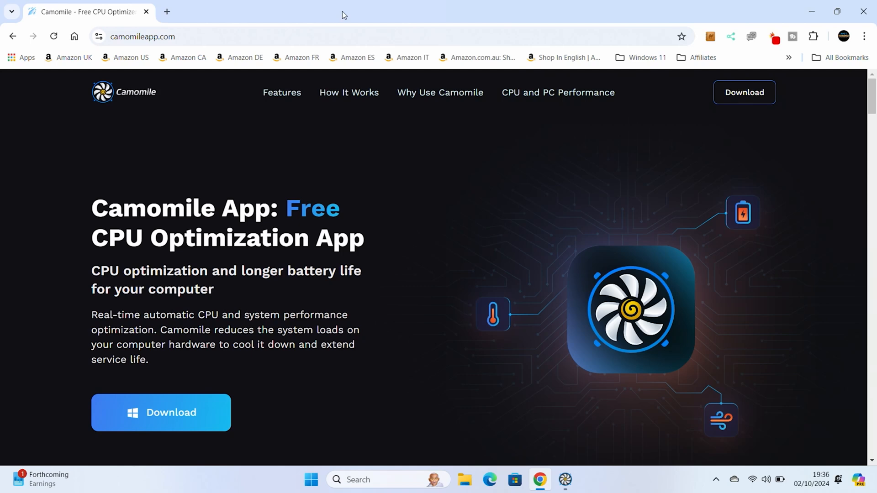
mouse_move(331, 136)
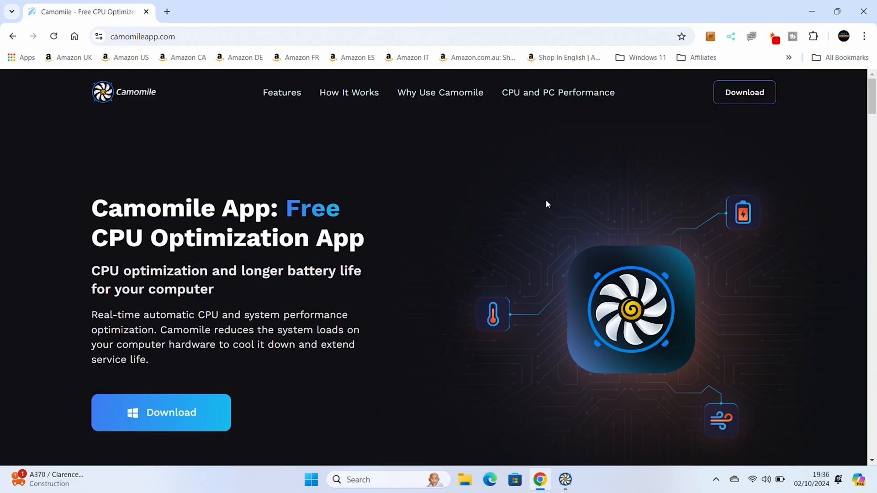
mouse_move(463, 314)
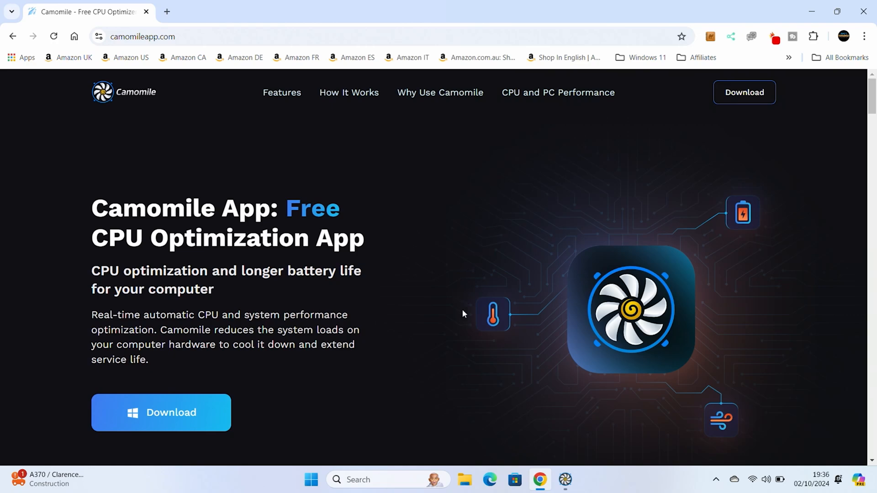
Scroll the camomileapp.com homepage down to the Camomile Features section
scroll("down", 3)
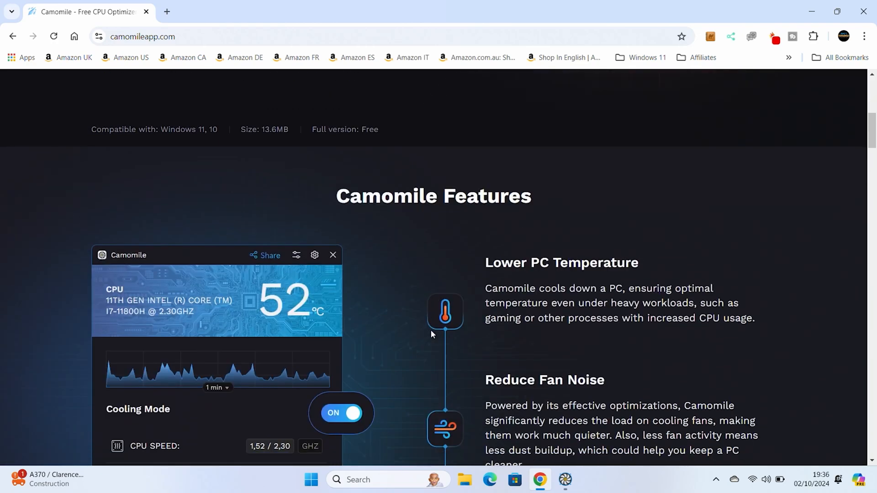
scroll("down", 3)
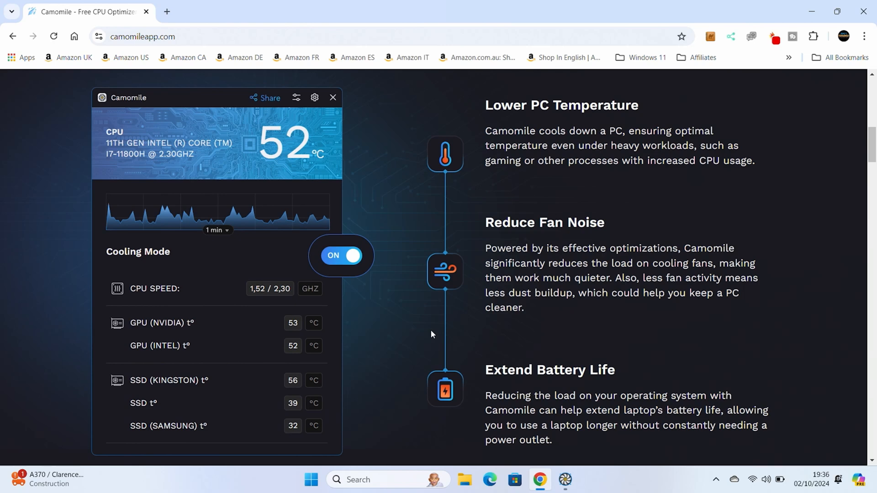
mouse_move(475, 361)
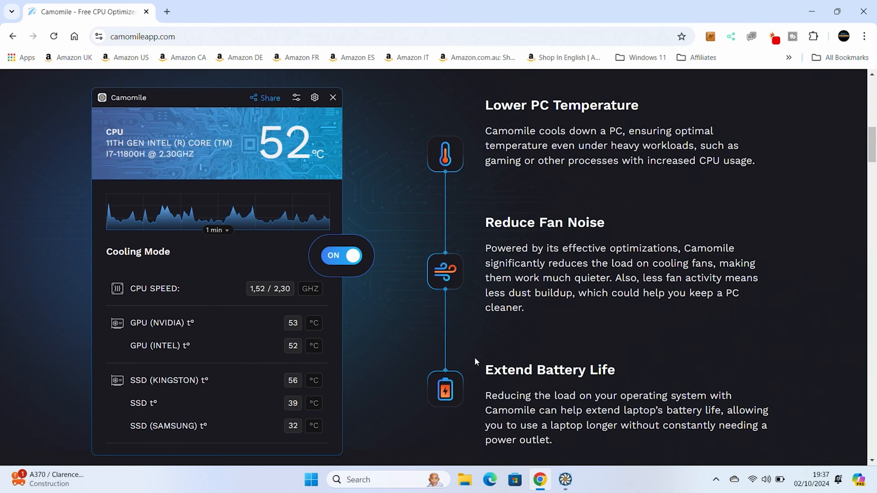
mouse_move(443, 331)
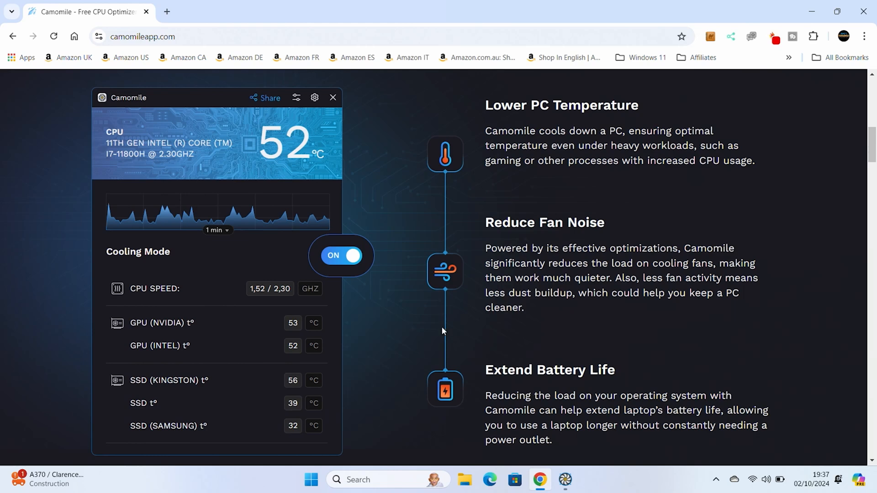
Scroll past the four-step install guide to the list of high PC temperature effects
scroll("down", 3)
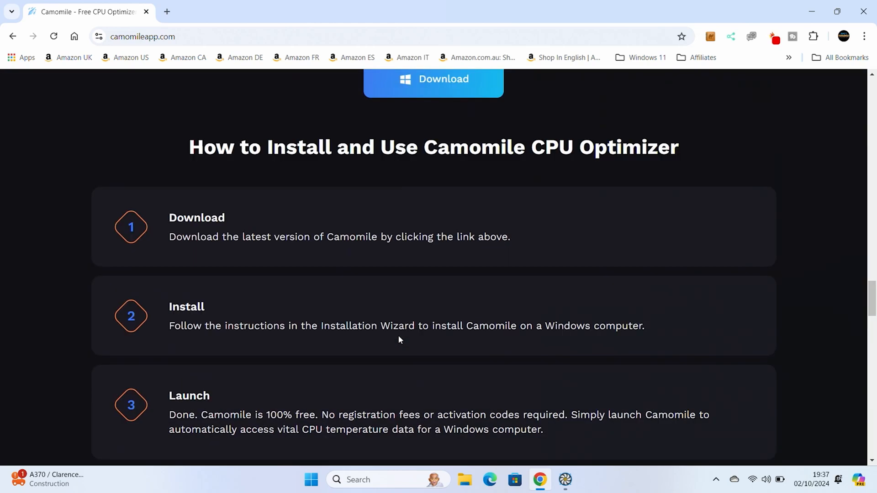
scroll("down", 3)
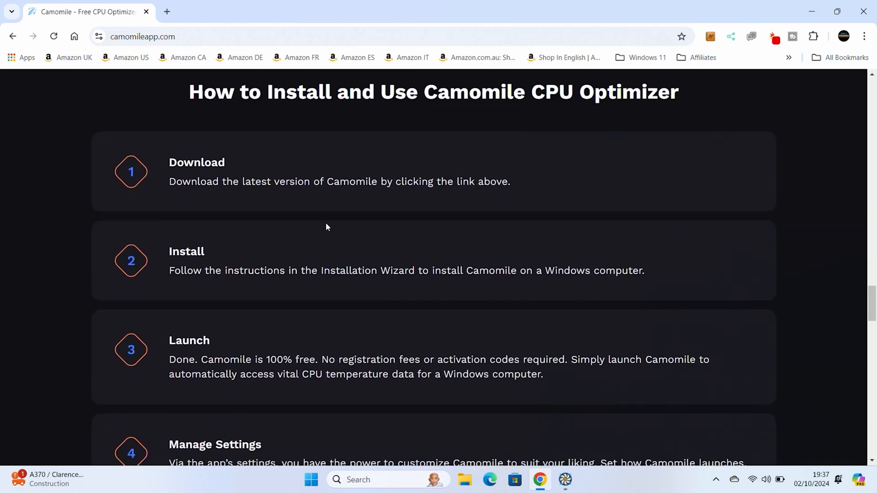
scroll("down", 3)
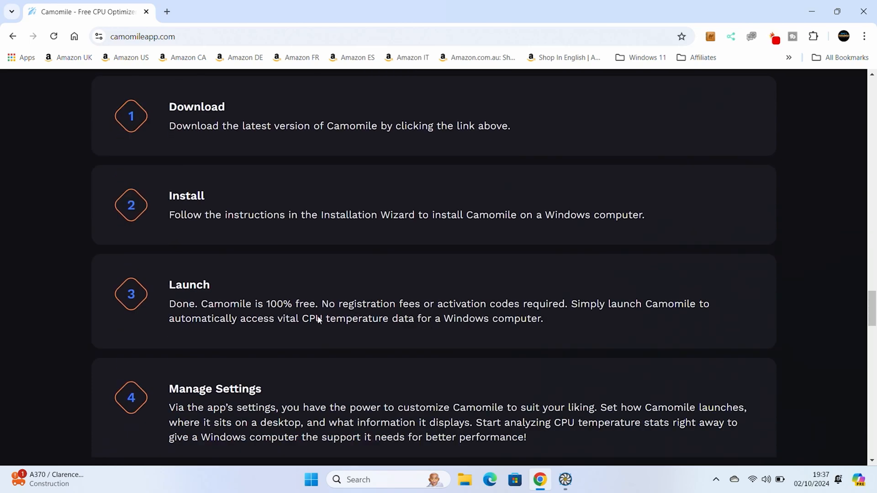
scroll("down", 3)
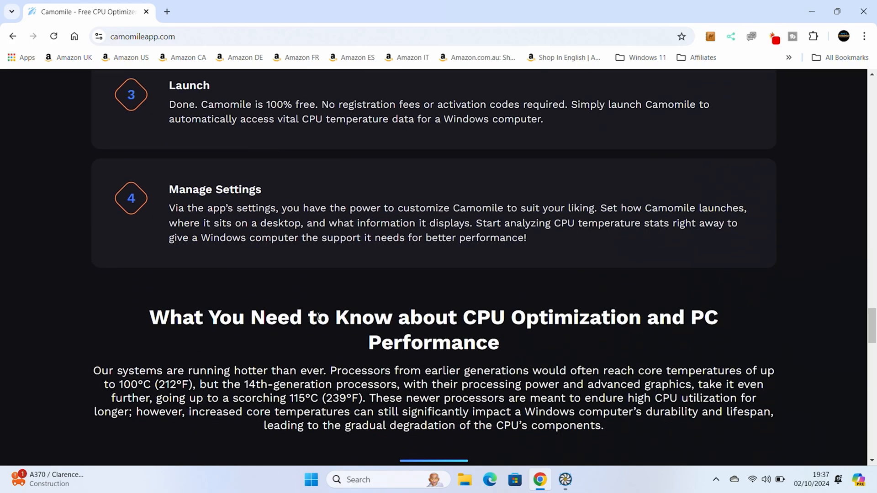
scroll("down", 3)
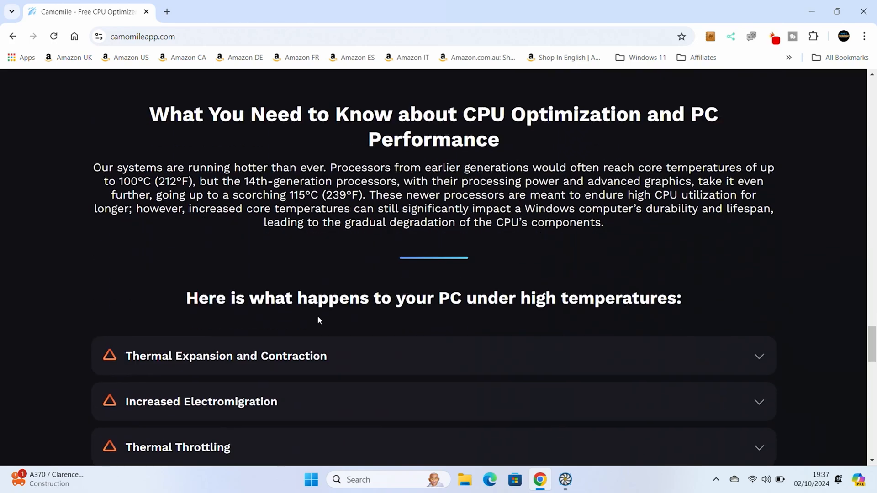
scroll("down", 3)
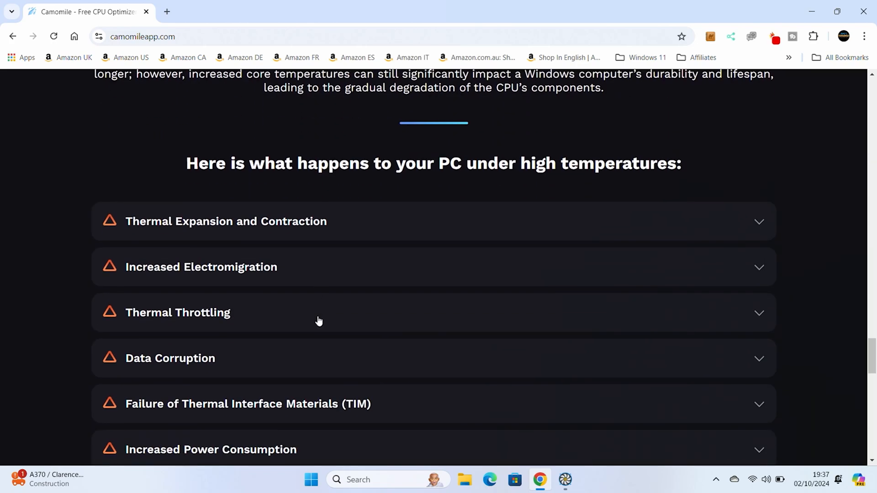
mouse_move(856, 29)
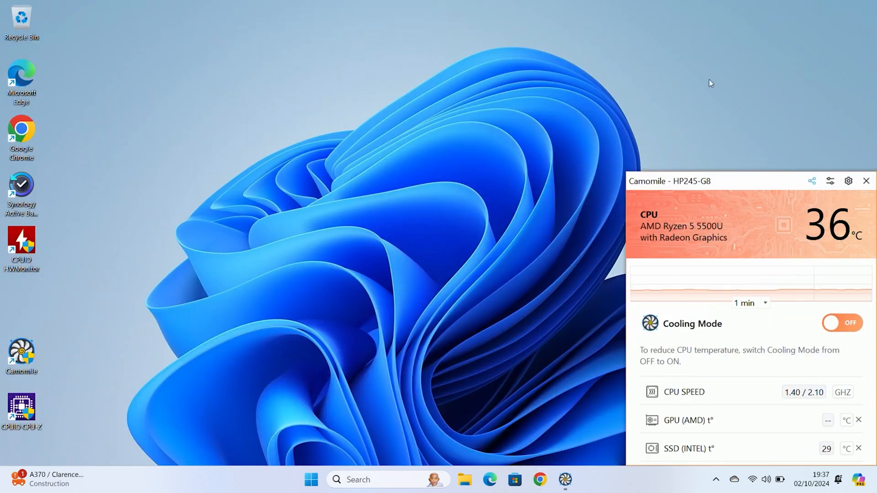
mouse_move(642, 189)
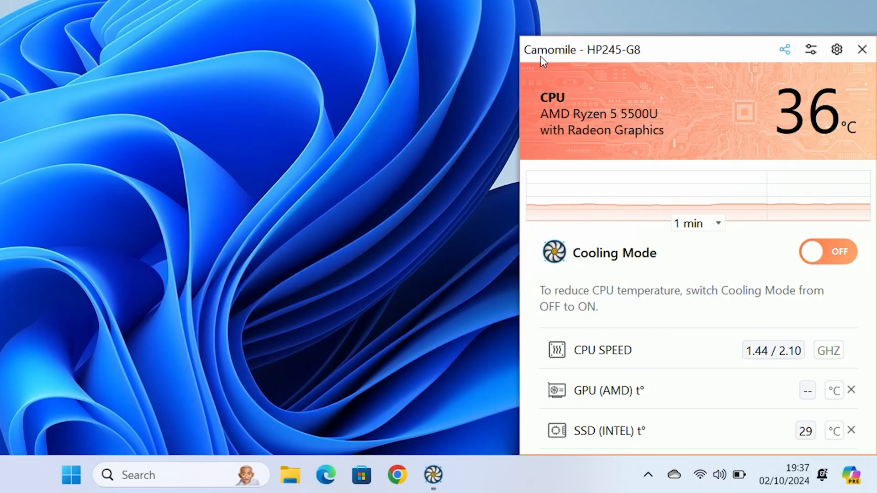
mouse_move(690, 80)
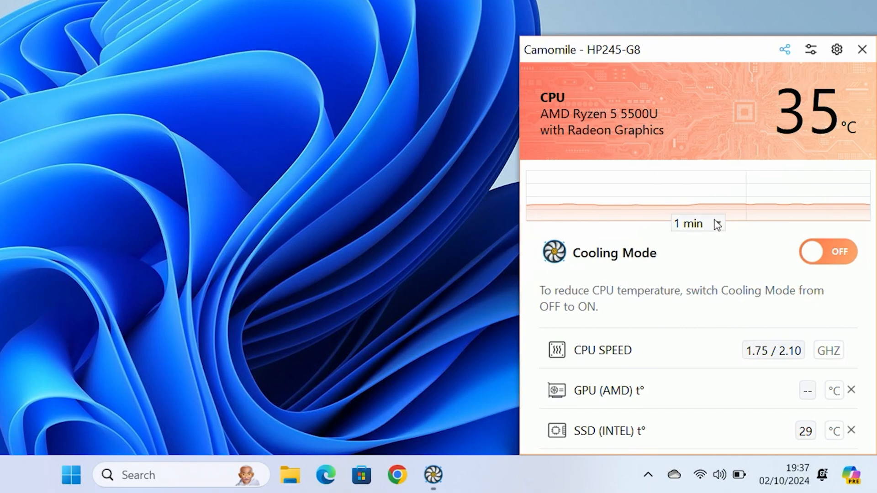
mouse_move(636, 261)
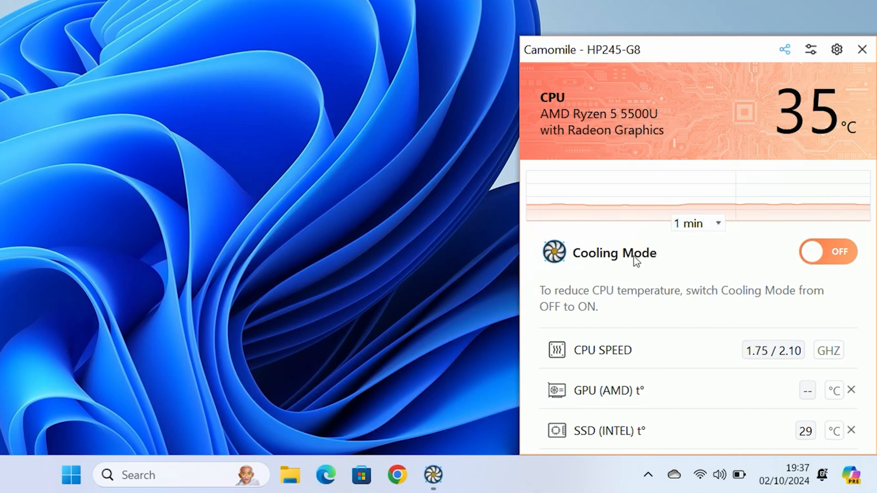
mouse_move(827, 263)
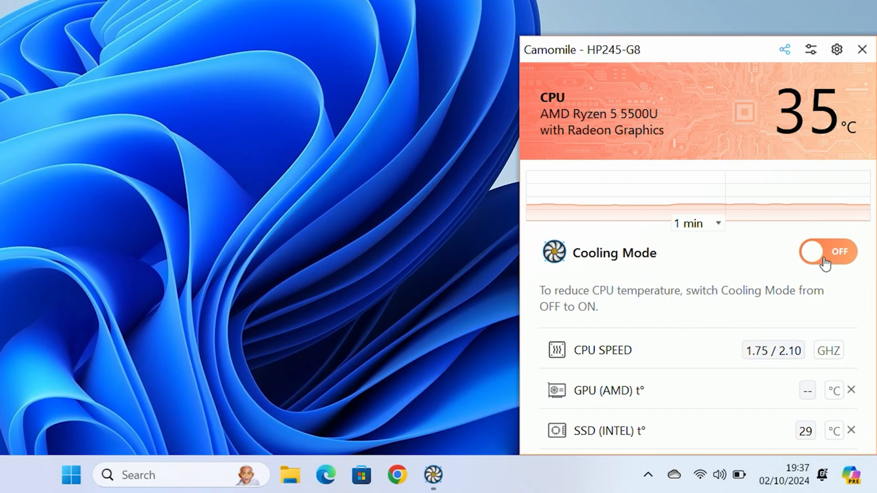
mouse_move(713, 113)
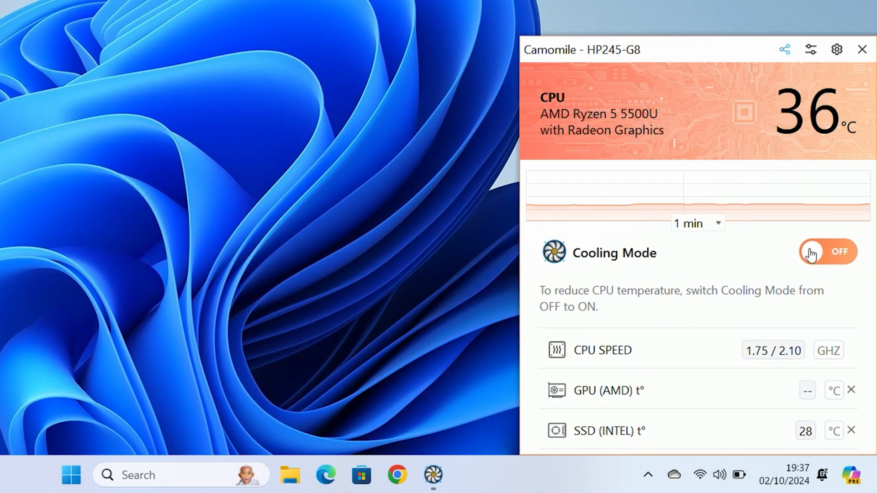
Switch Cooling Mode from OFF to ON so CPU cooling is enabled
left_click(827, 252)
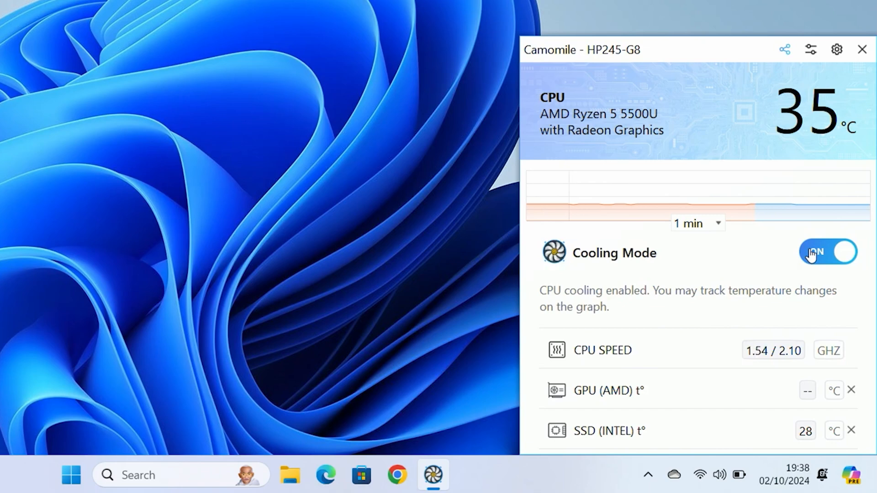
mouse_move(730, 216)
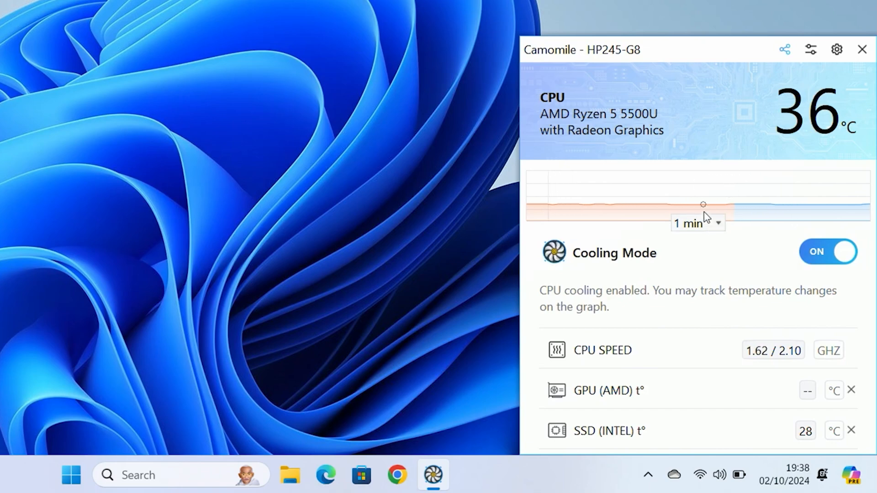
mouse_move(703, 215)
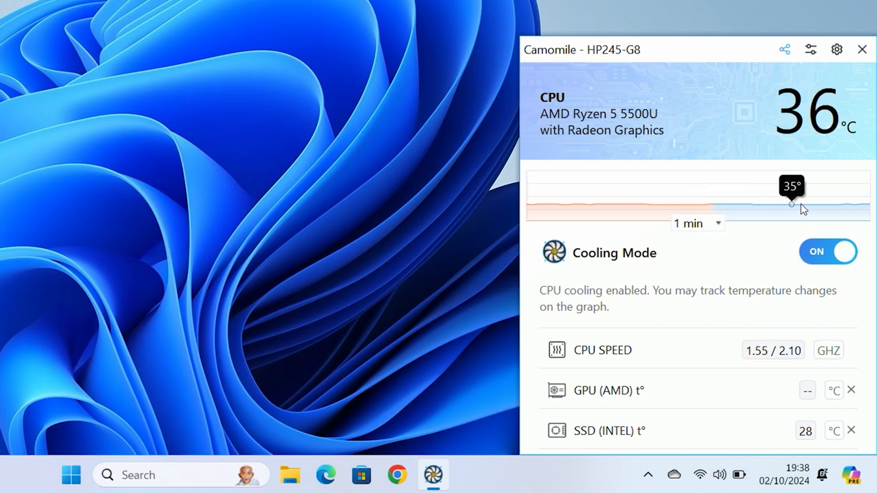
mouse_move(718, 209)
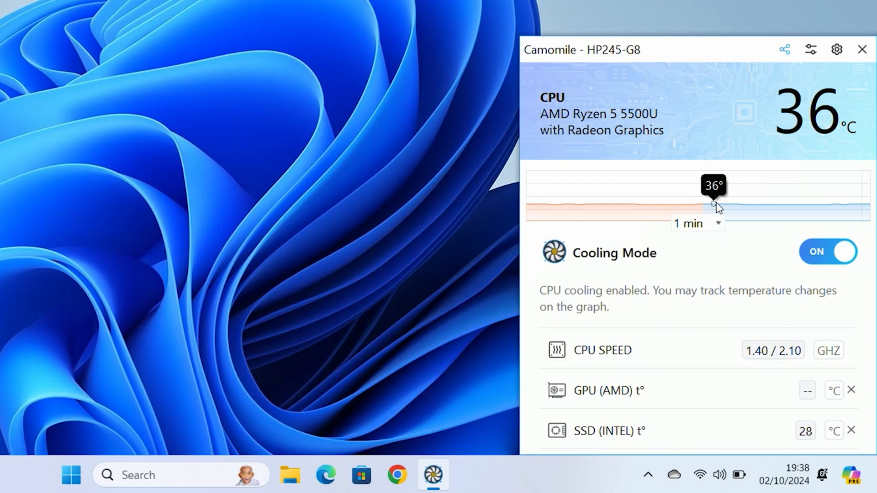
mouse_move(540, 181)
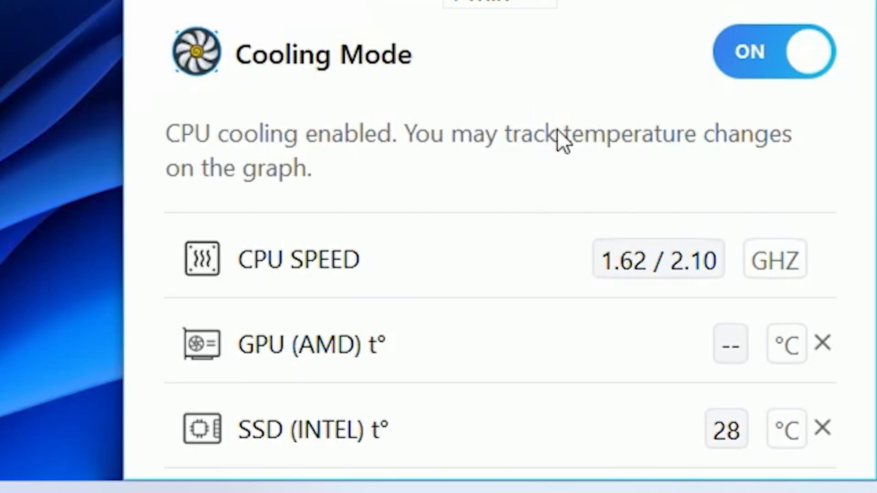
mouse_move(364, 280)
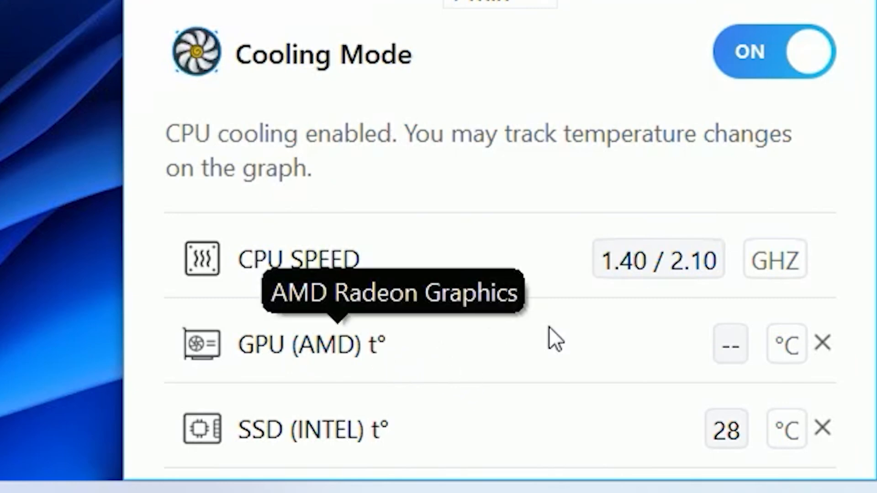
mouse_move(691, 352)
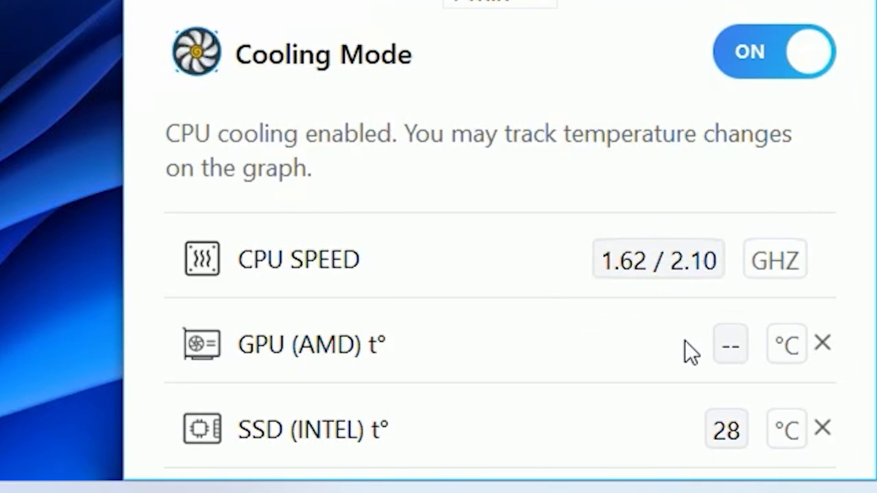
mouse_move(730, 344)
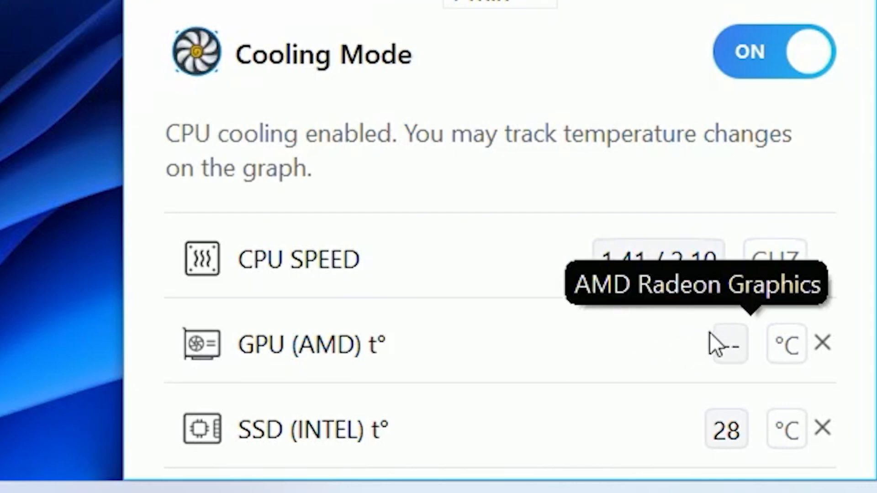
mouse_move(571, 419)
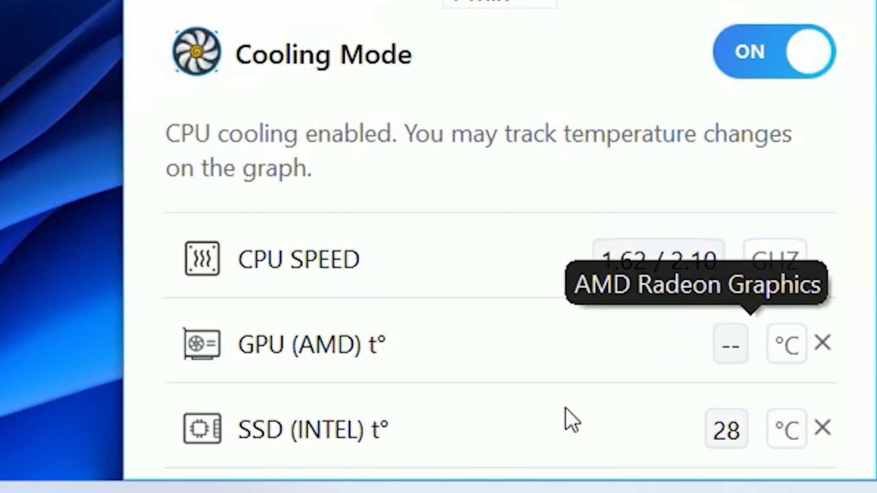
mouse_move(554, 464)
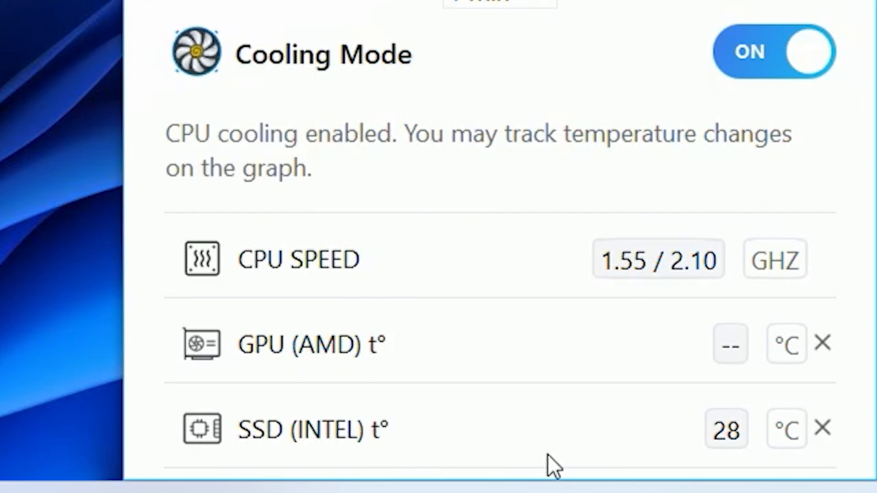
mouse_move(670, 425)
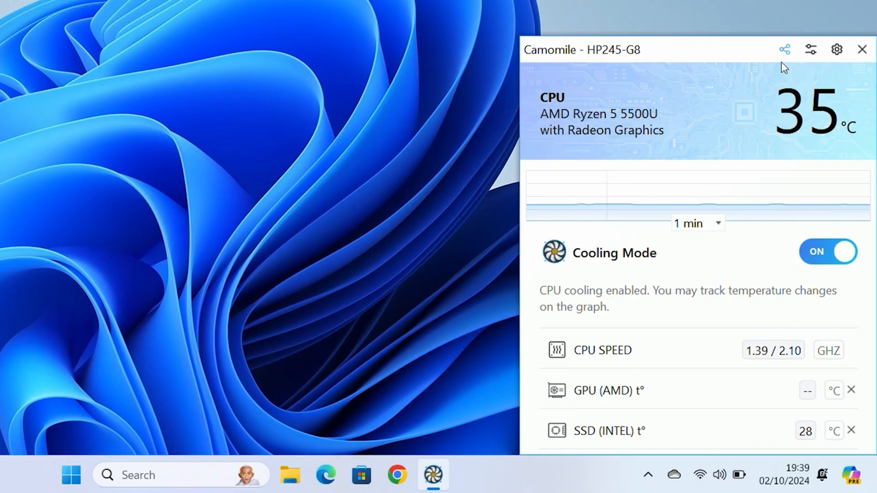
mouse_move(784, 50)
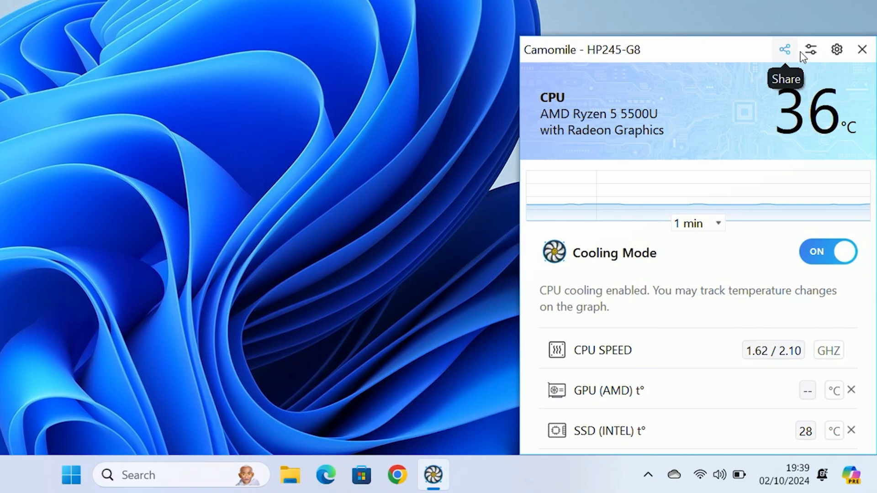
left_click(810, 50)
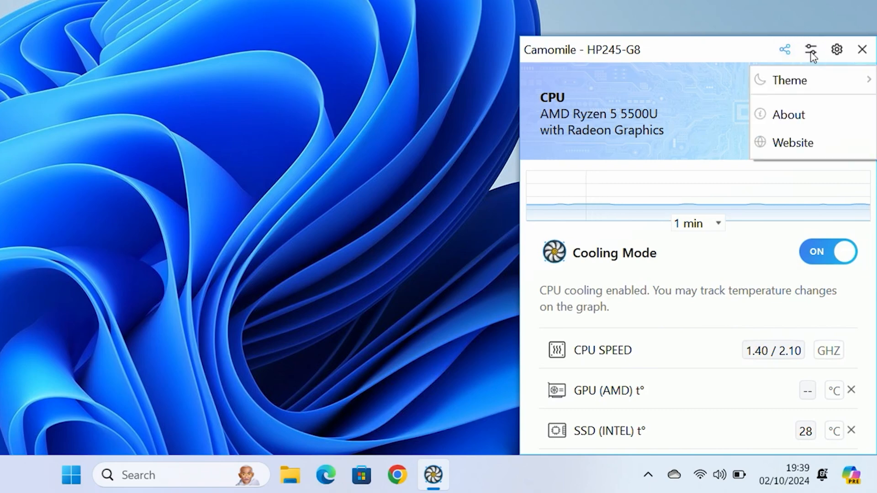
left_click(790, 80)
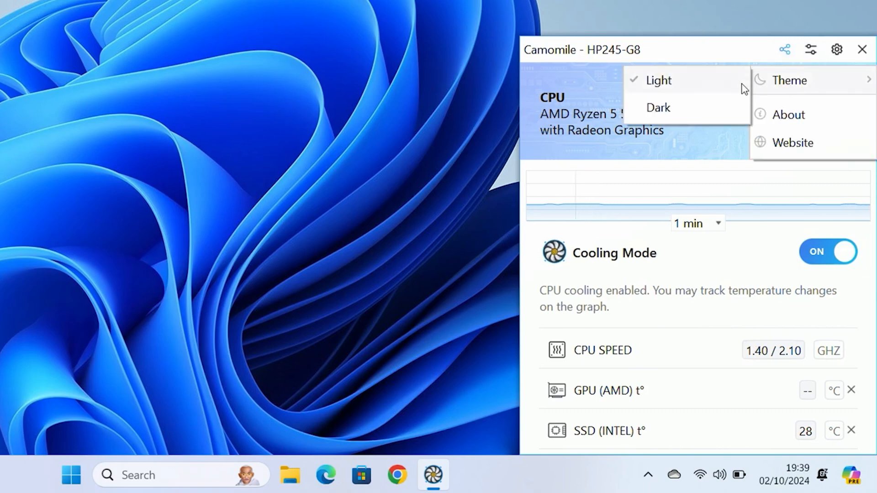
left_click(658, 107)
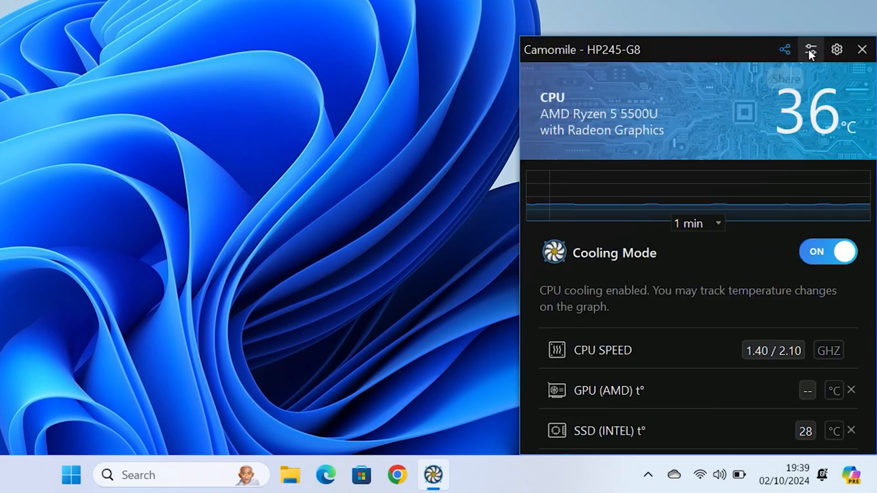
left_click(810, 50)
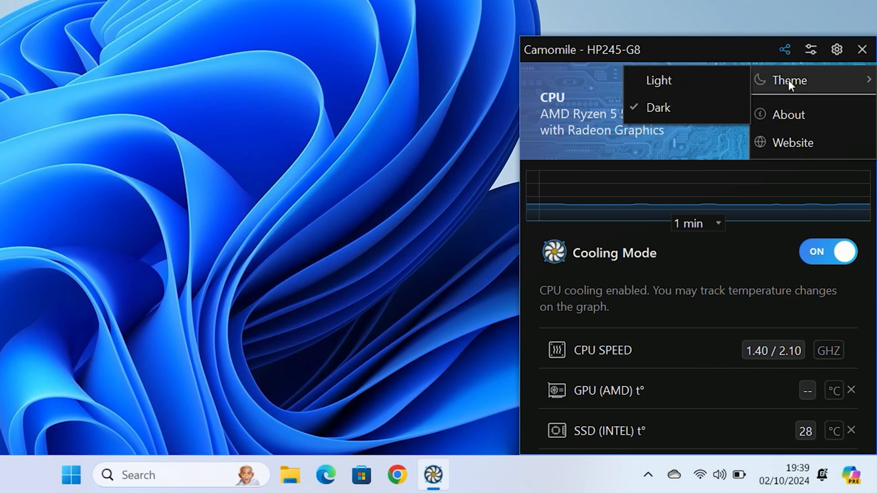
left_click(659, 80)
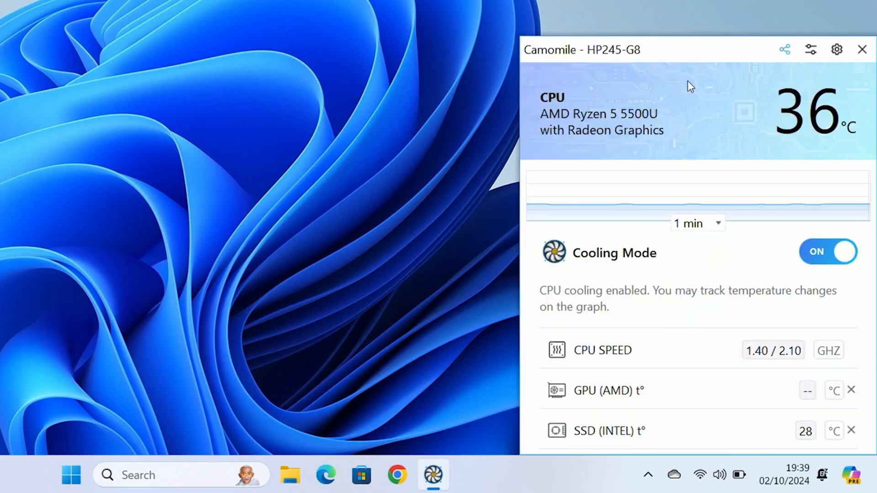
left_click(837, 49)
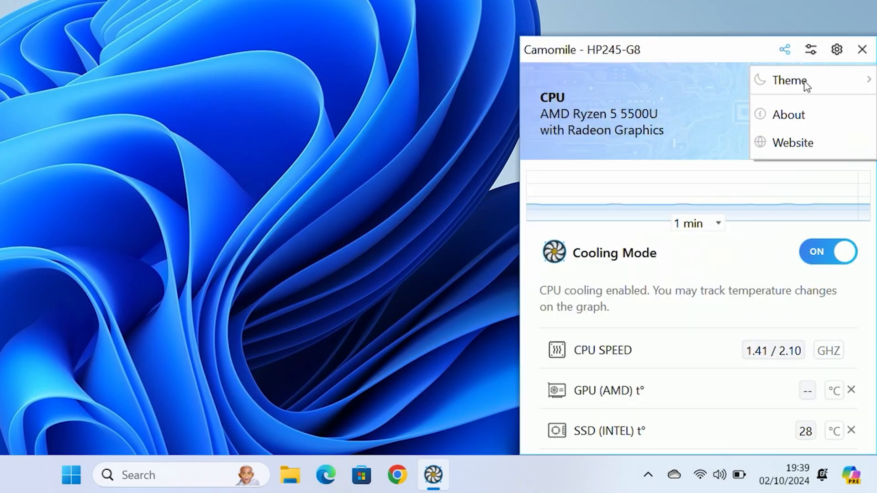
mouse_move(752, 55)
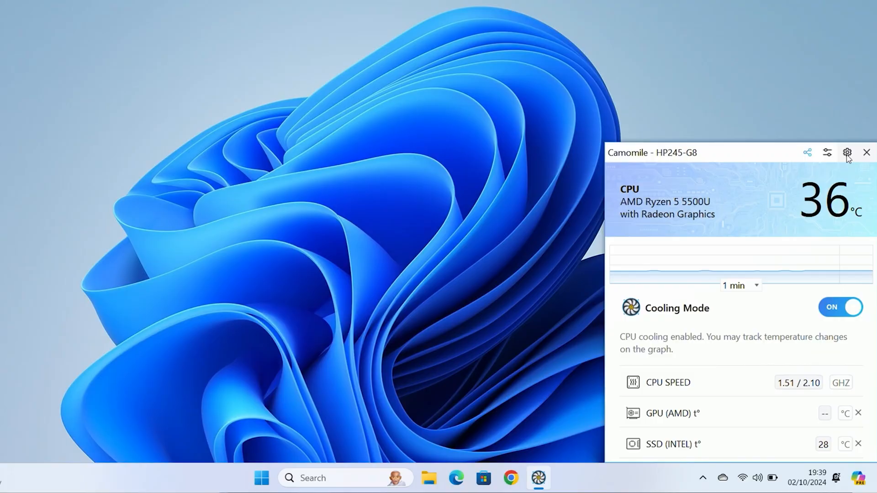
left_click(847, 153)
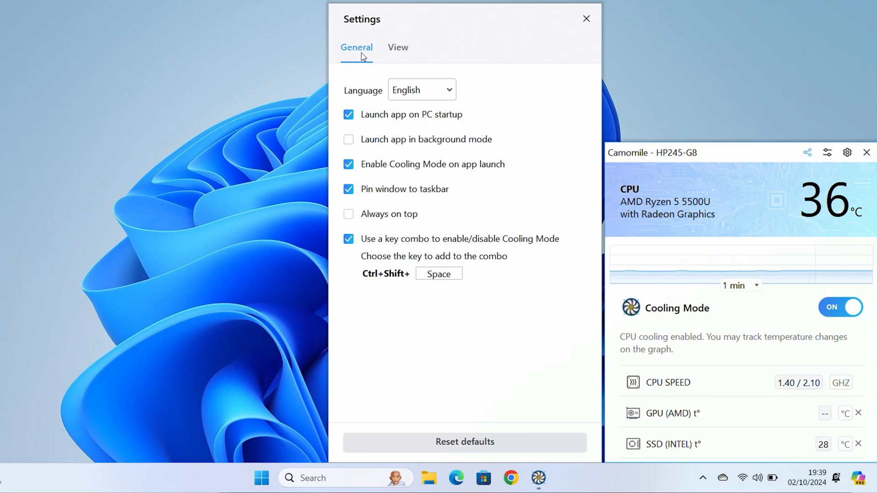
mouse_move(374, 121)
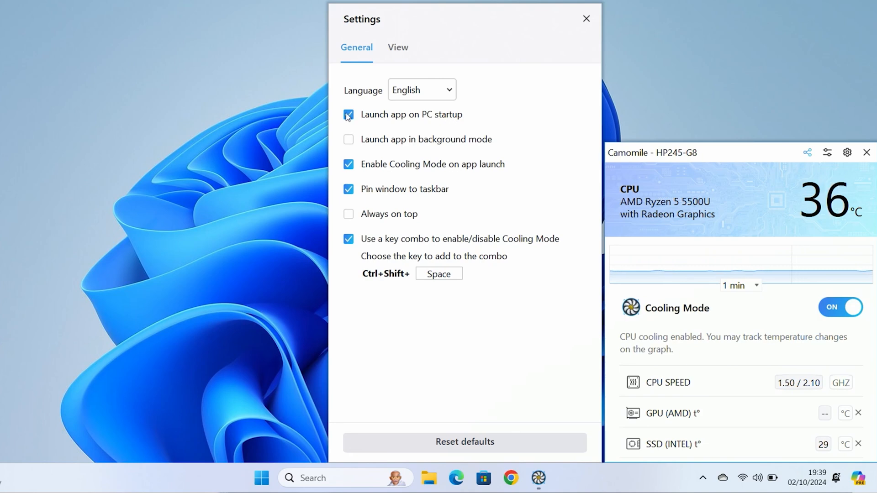
left_click(349, 115)
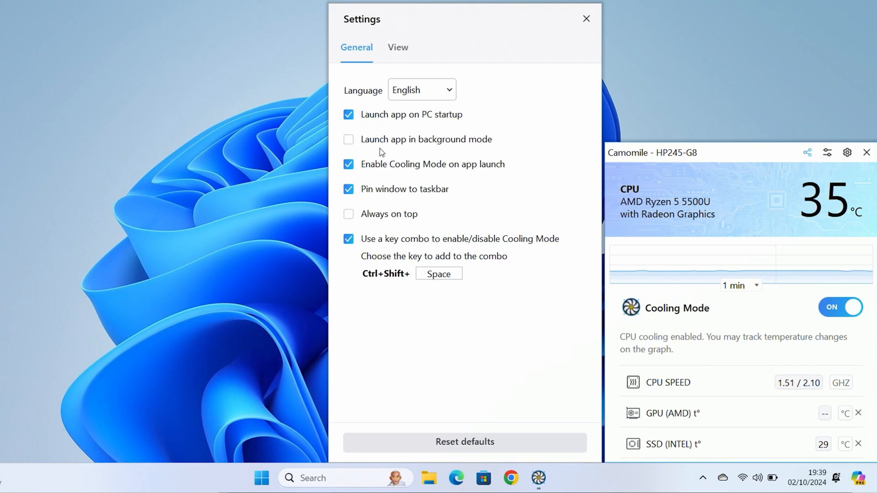
mouse_move(475, 169)
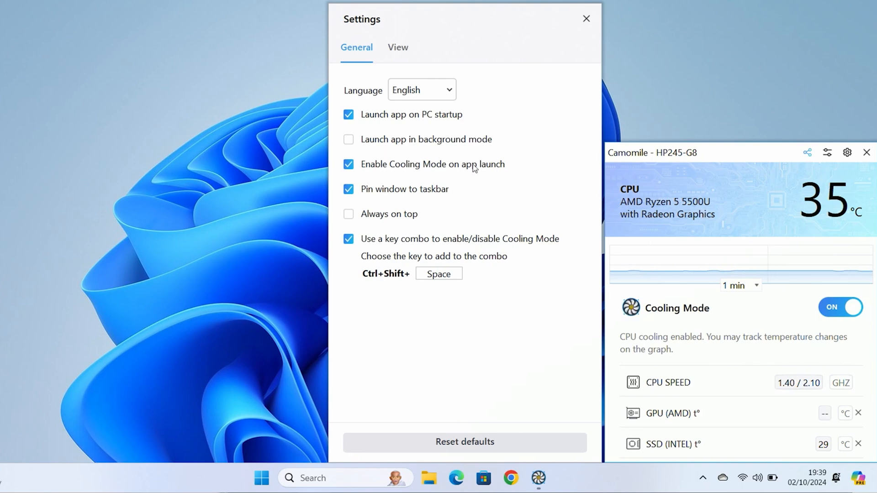
left_click(348, 139)
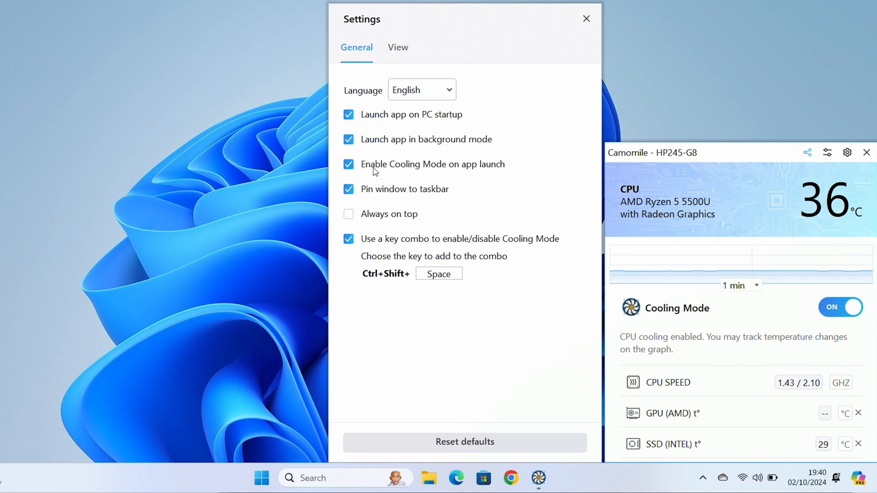
mouse_move(471, 174)
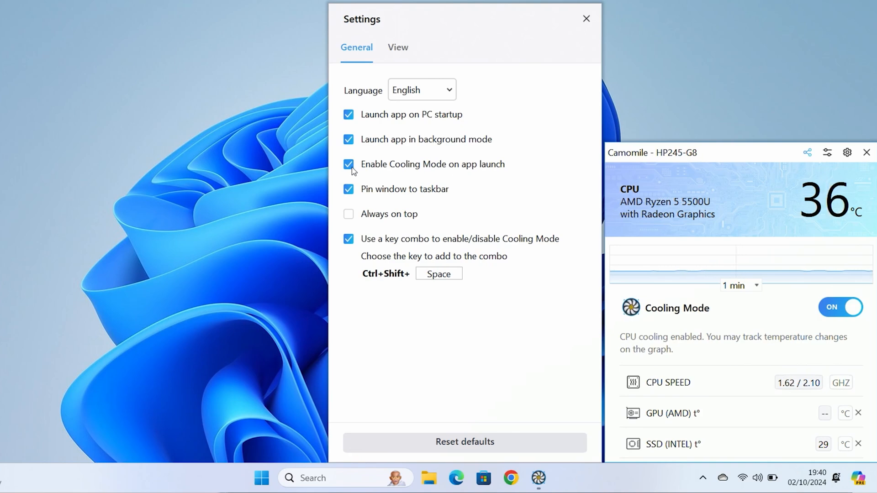
left_click(348, 164)
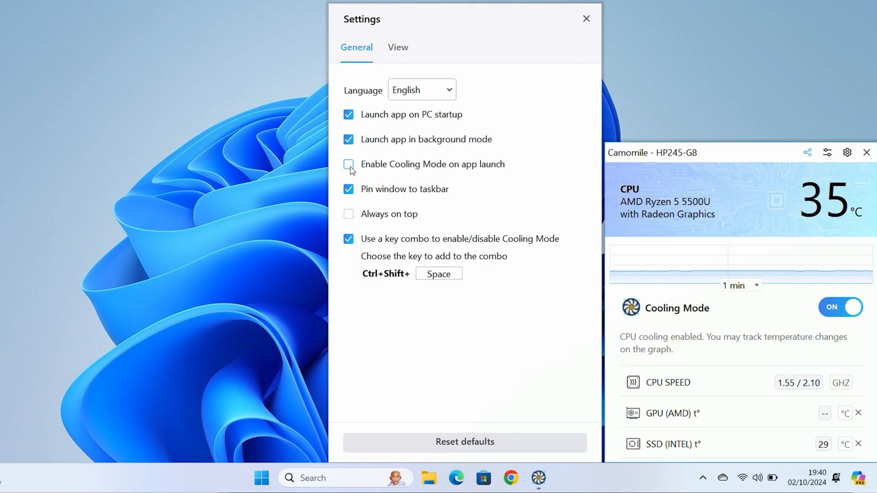
left_click(349, 164)
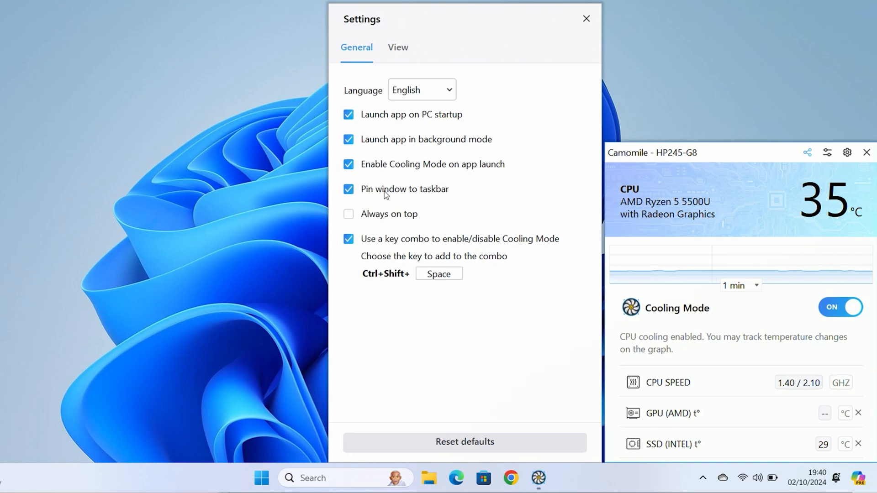
mouse_move(295, 218)
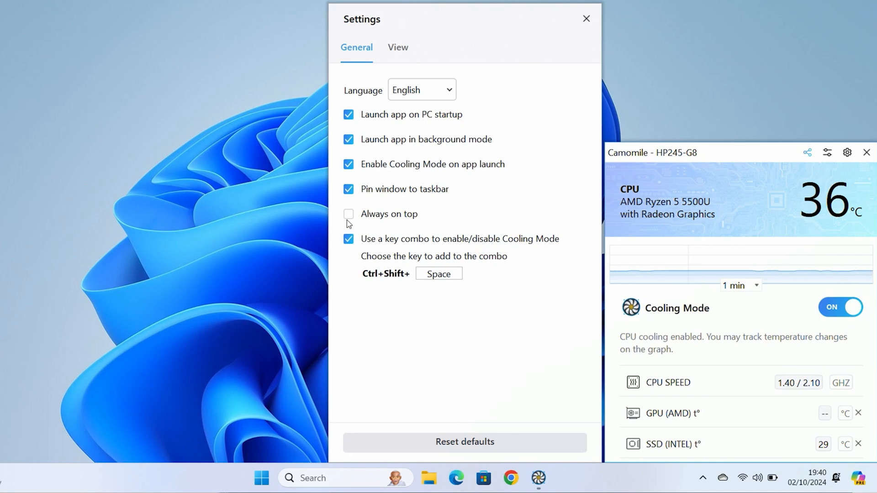
mouse_move(243, 128)
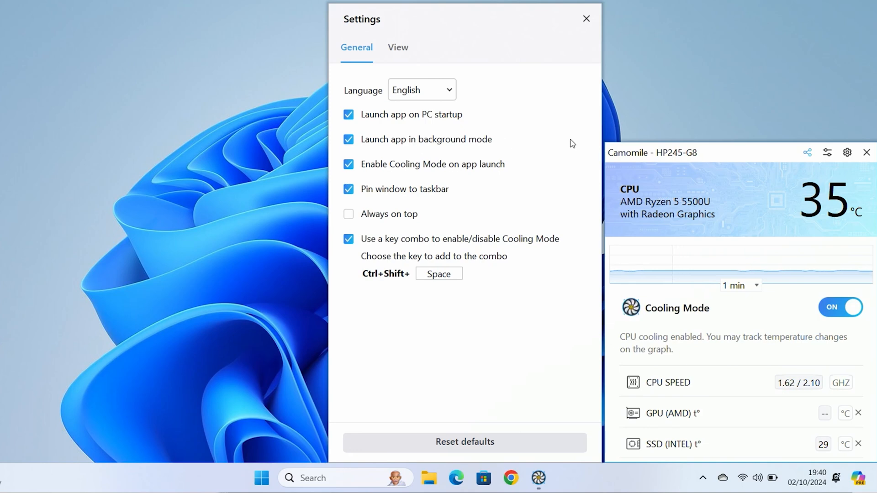
mouse_move(764, 147)
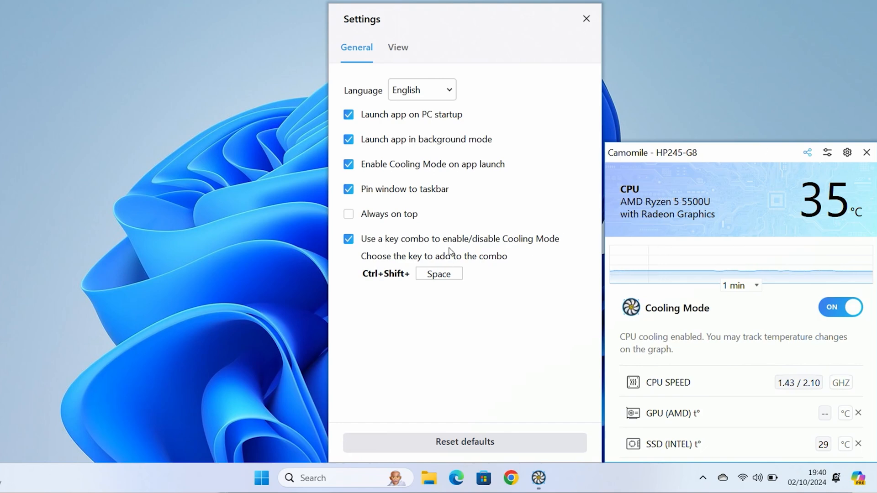
mouse_move(384, 287)
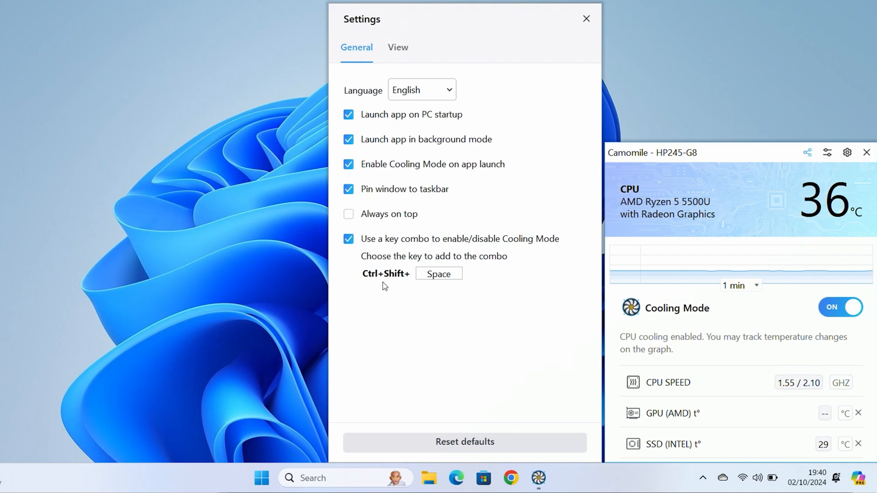
mouse_move(432, 311)
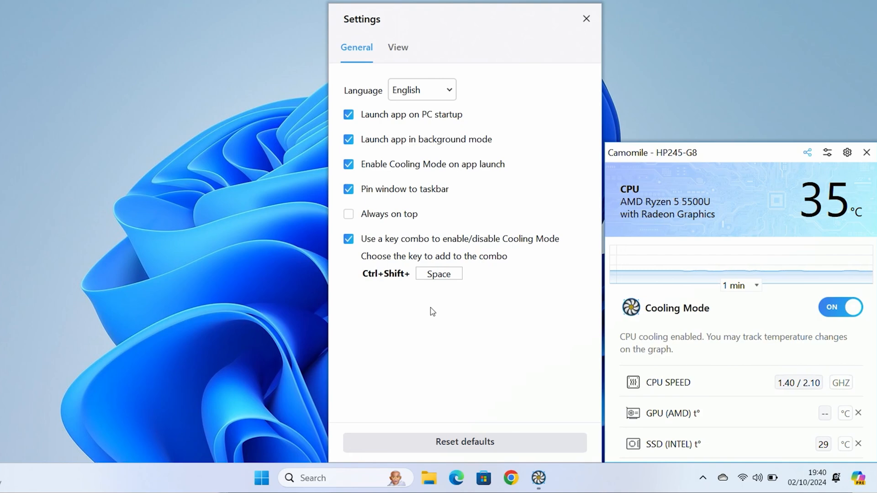
left_click(348, 164)
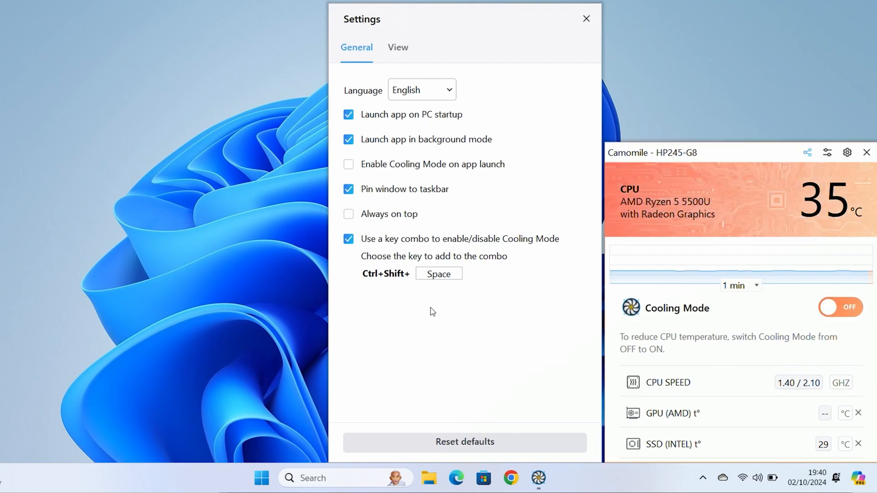
left_click(348, 164)
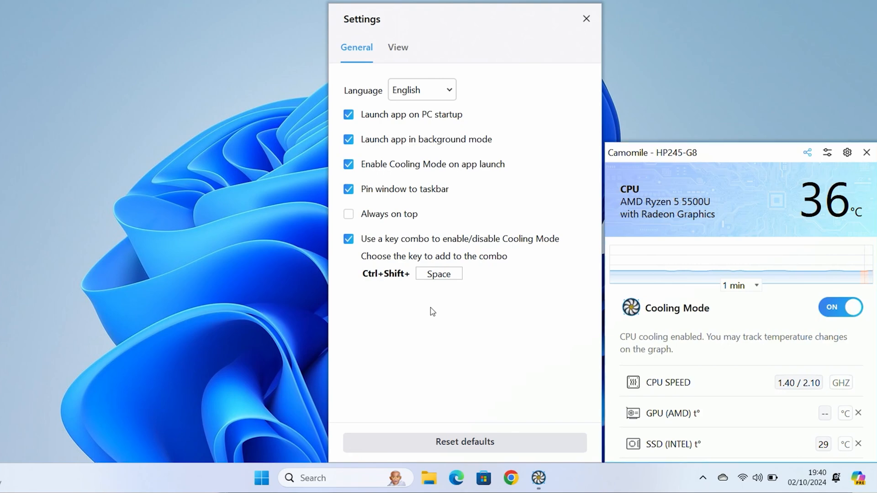
mouse_move(438, 303)
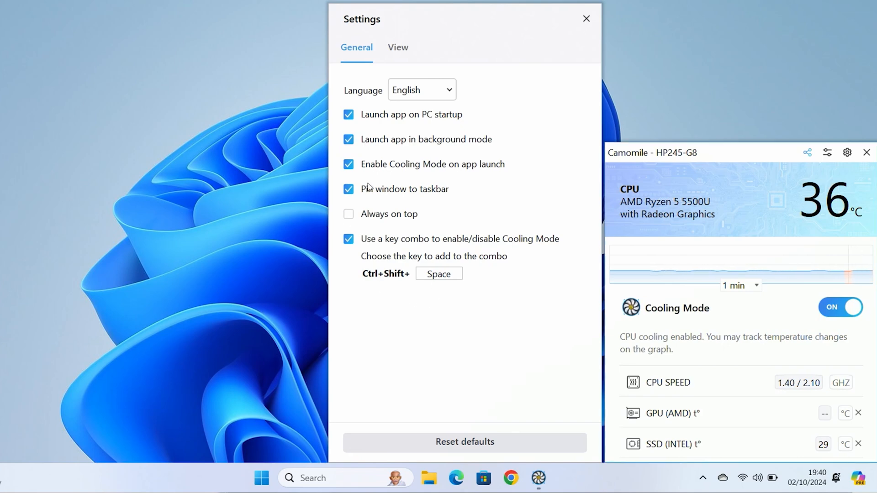
mouse_move(343, 42)
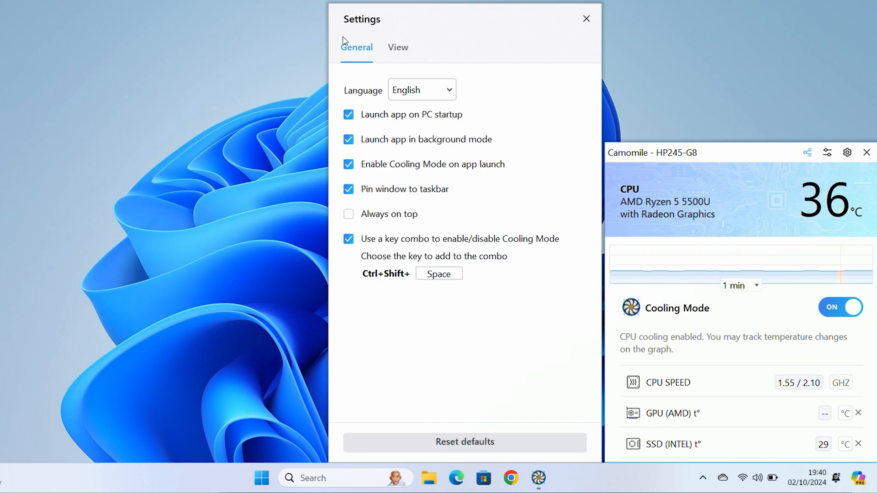
In View settings, hide the computer name, GPU temperature and SSD/HDD temperature readouts
left_click(398, 47)
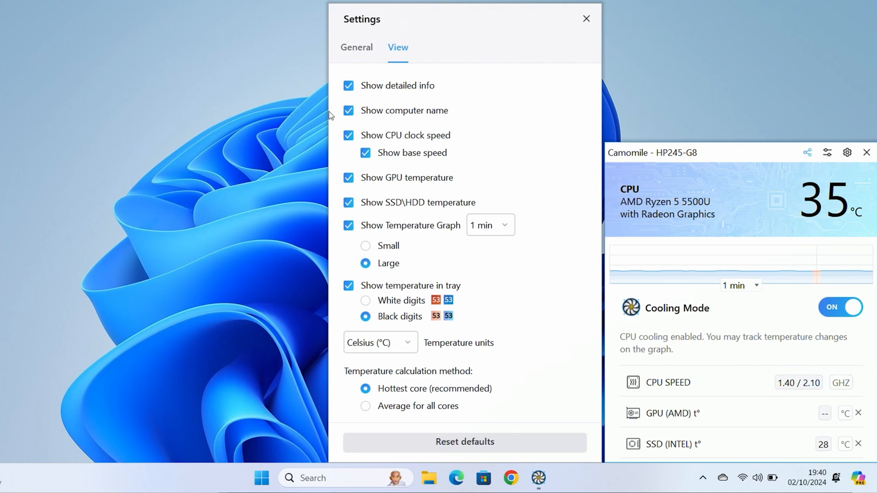
left_click(348, 110)
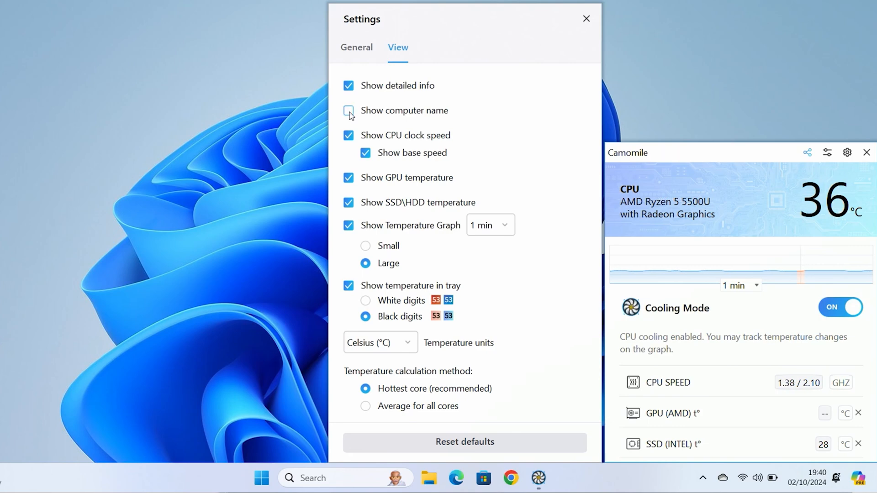
left_click(348, 110)
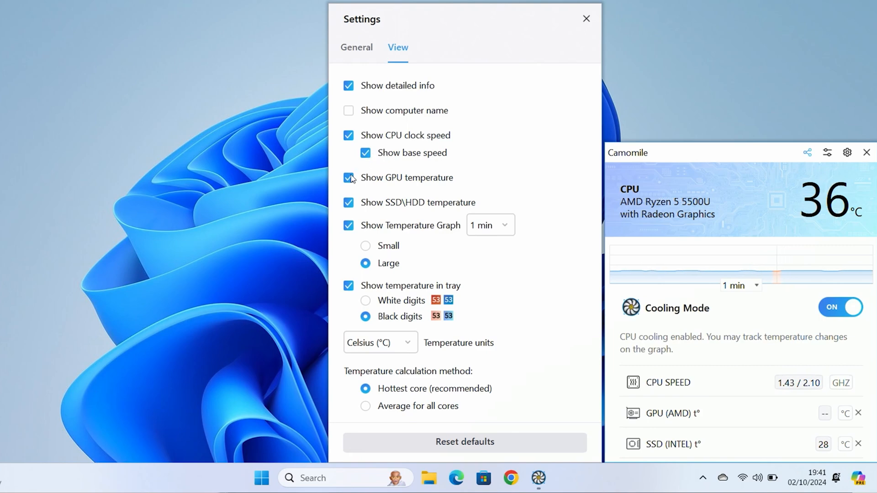
left_click(348, 177)
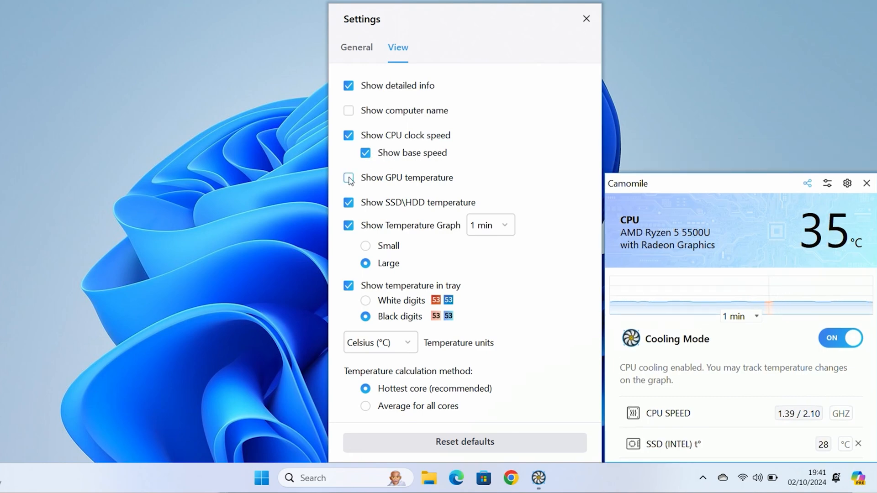
left_click(349, 178)
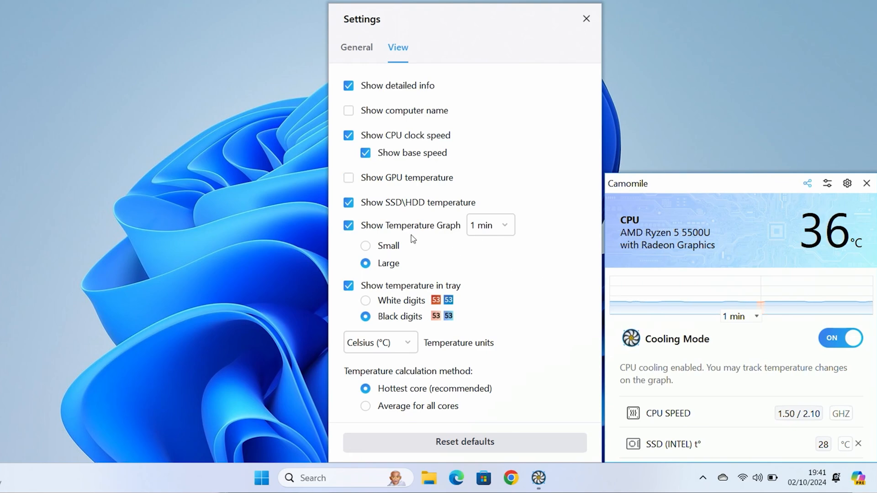
mouse_move(396, 207)
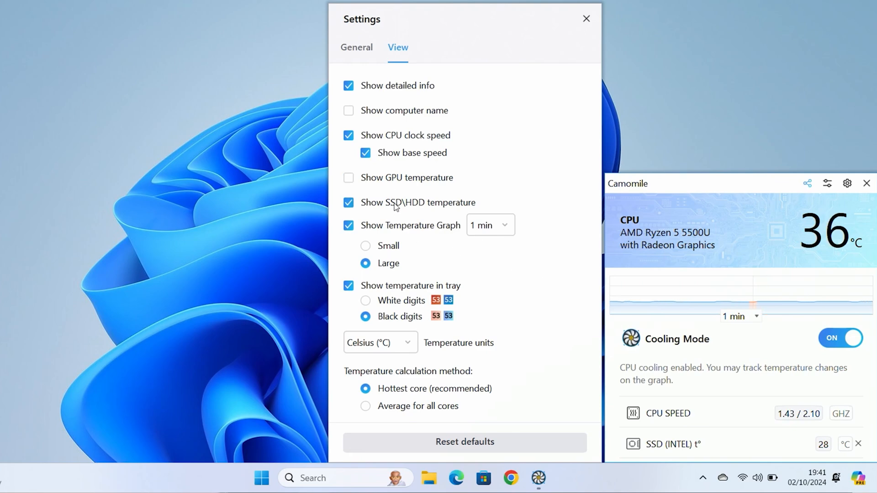
left_click(348, 202)
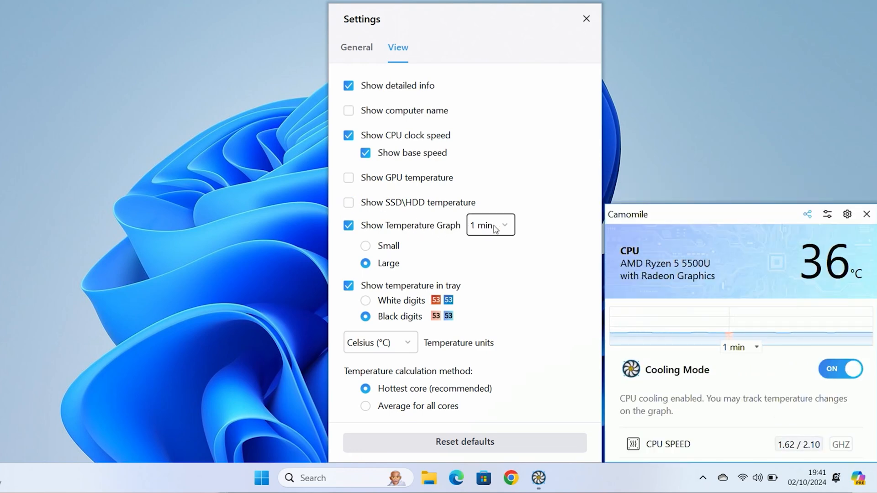
left_click(489, 225)
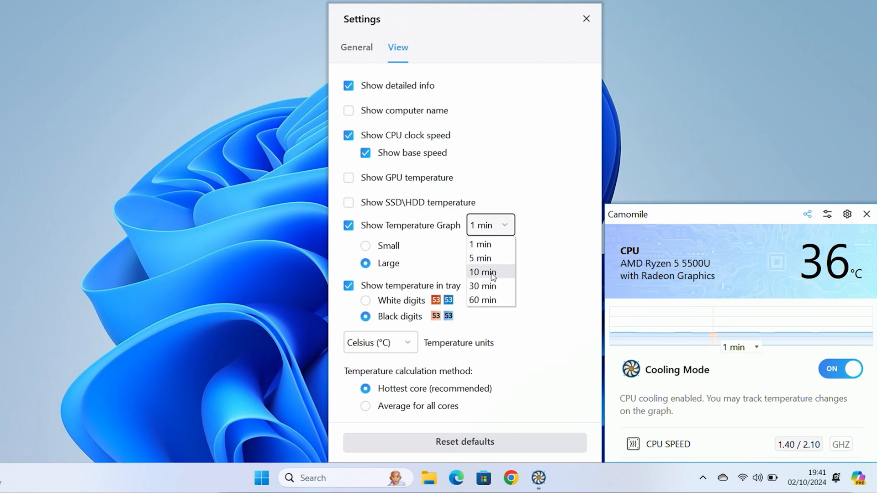
mouse_move(489, 301)
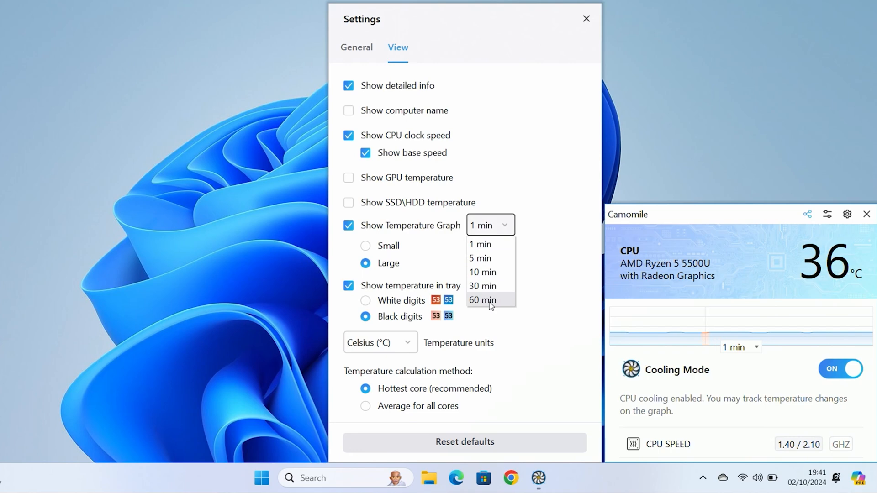
mouse_move(499, 296)
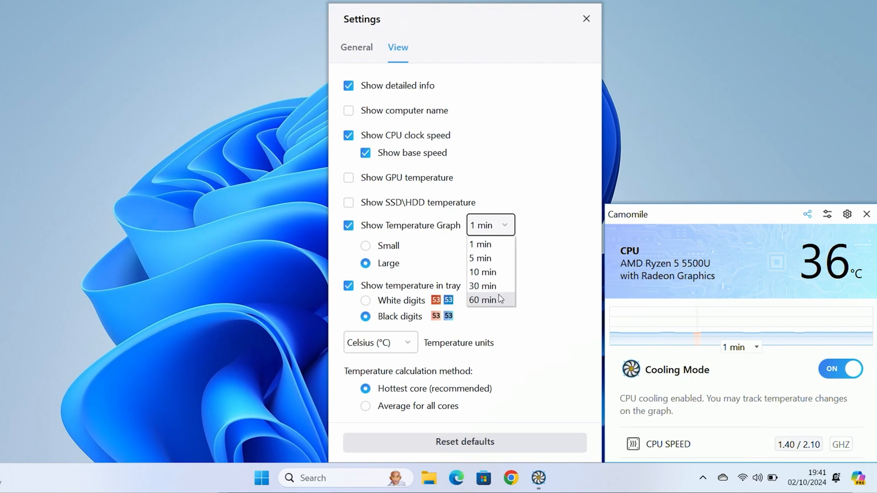
left_click(366, 245)
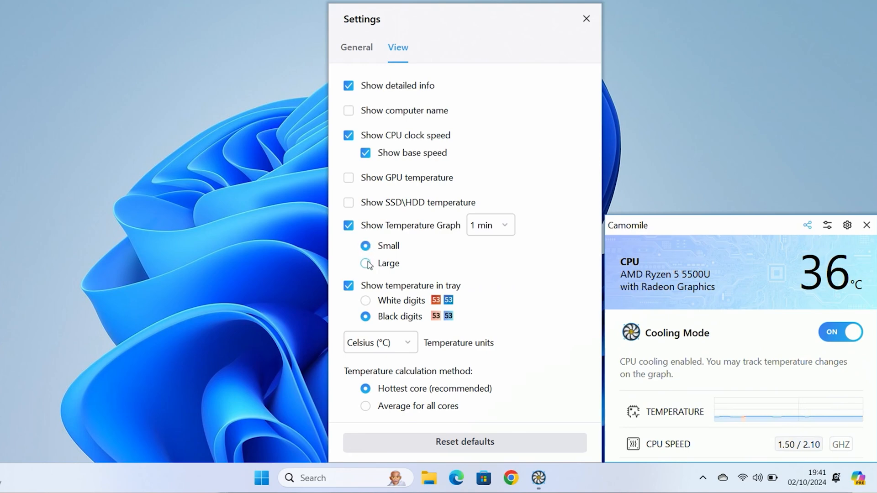
left_click(365, 263)
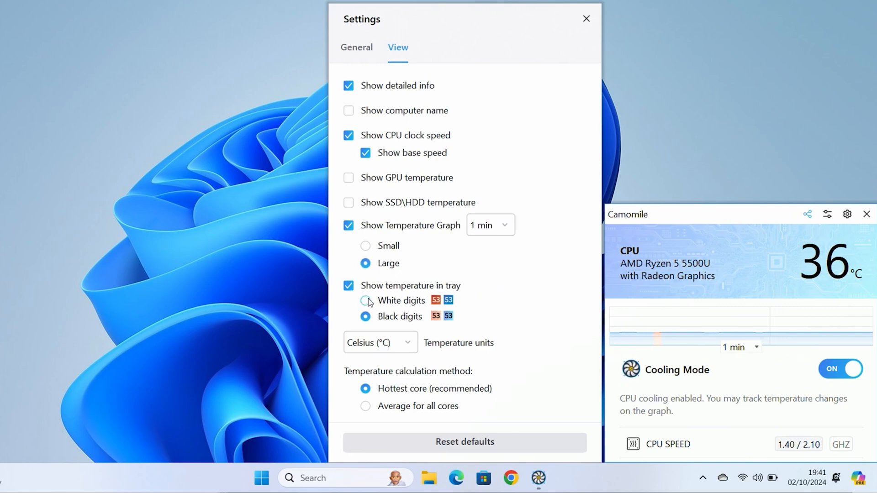
mouse_move(388, 314)
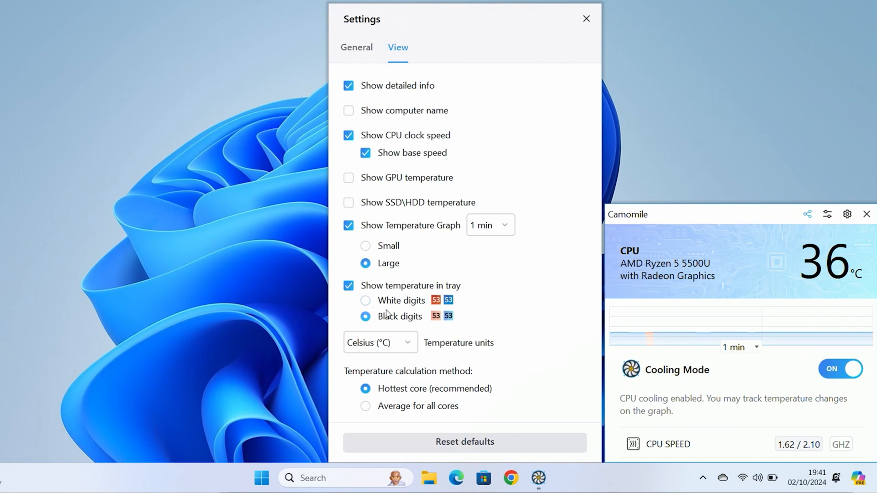
mouse_move(704, 479)
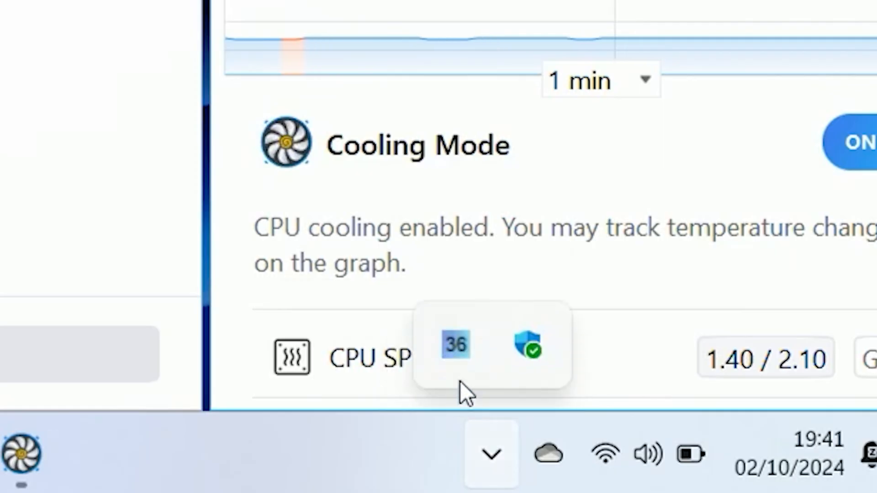
mouse_move(456, 349)
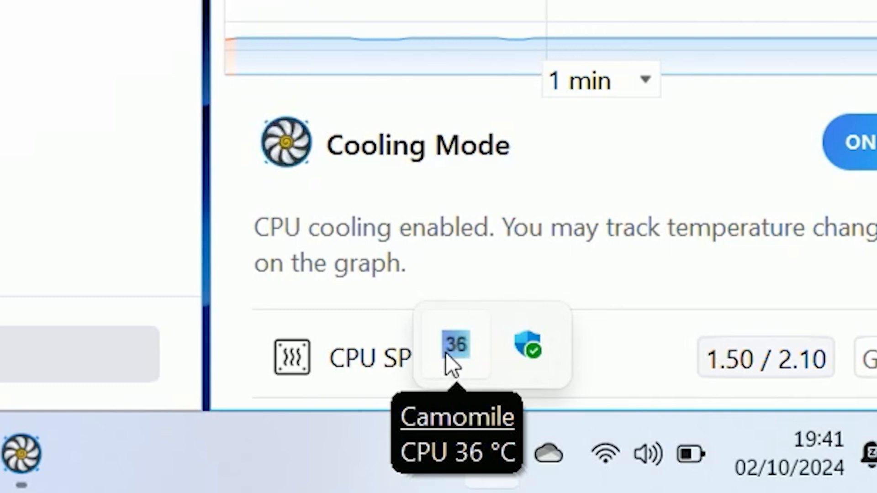
mouse_move(148, 278)
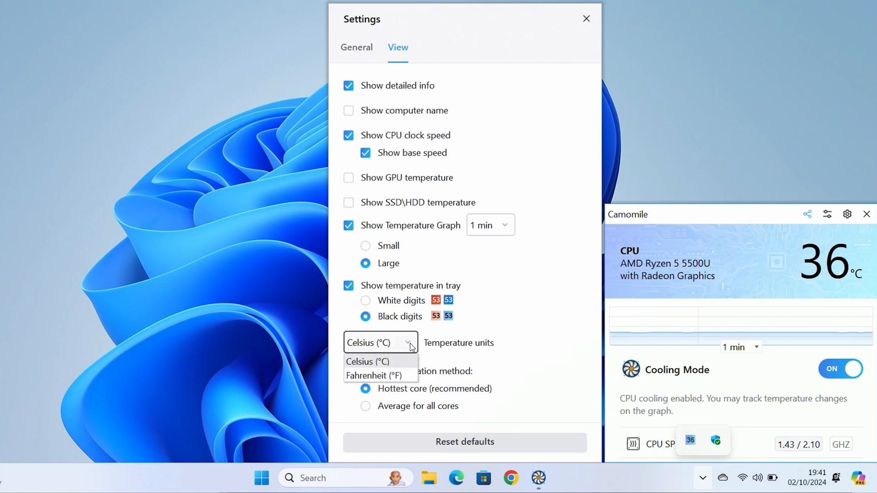
Keep temperature units in Celsius, return to General and close the Settings window
left_click(367, 361)
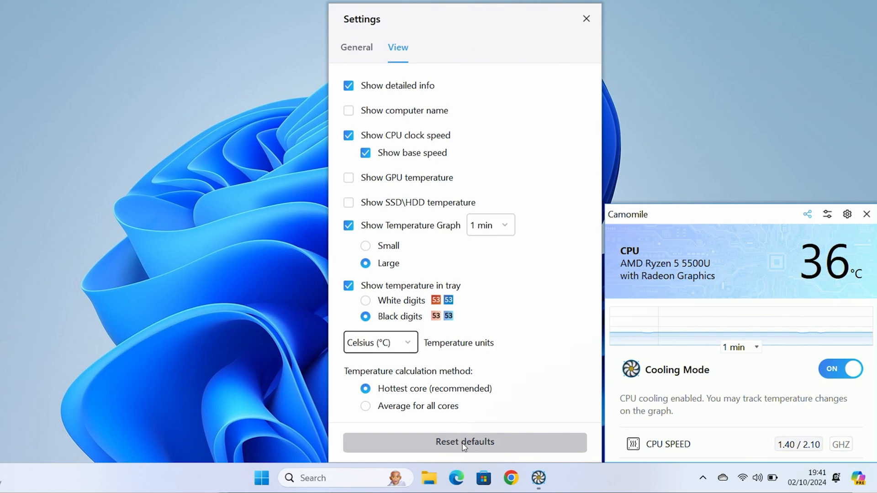
left_click(356, 47)
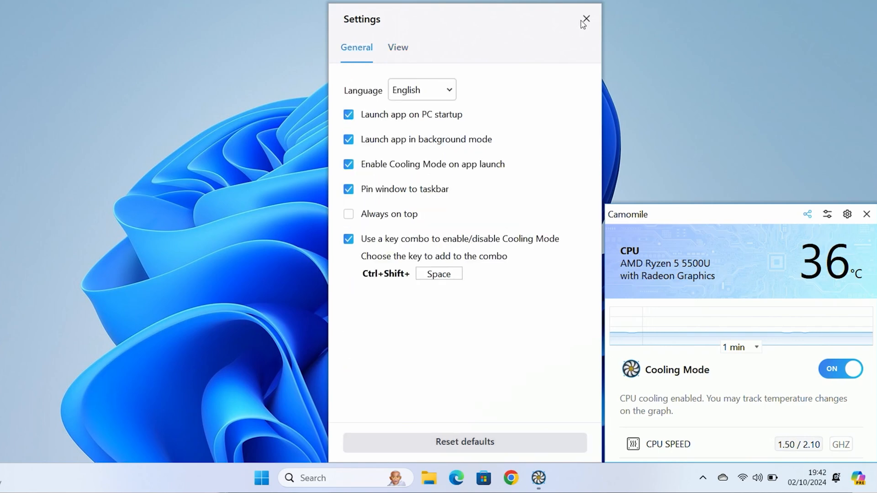
left_click(586, 20)
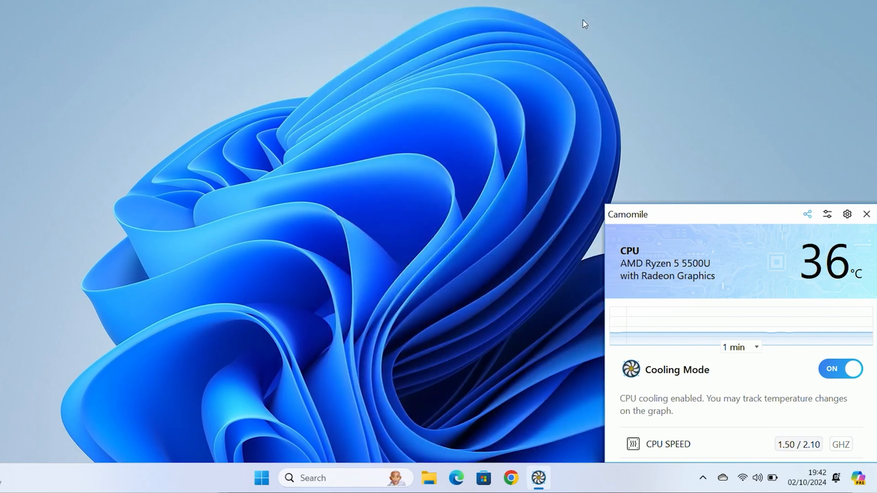
mouse_move(772, 478)
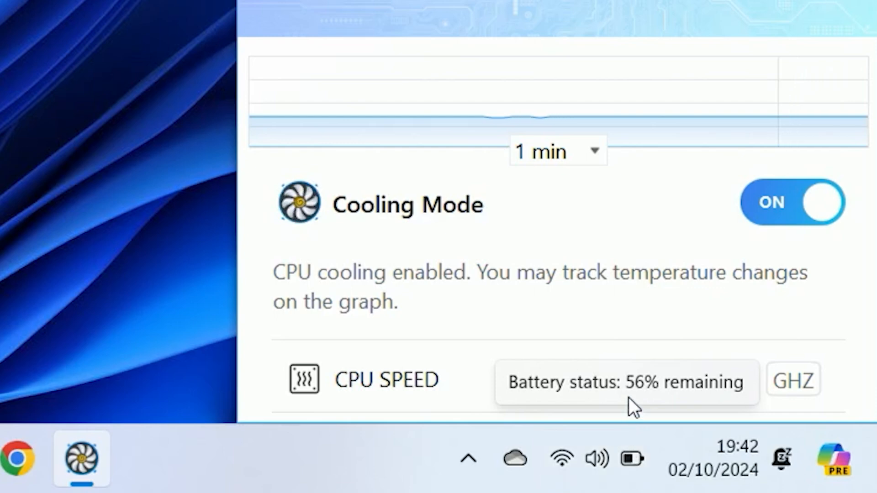
mouse_move(747, 244)
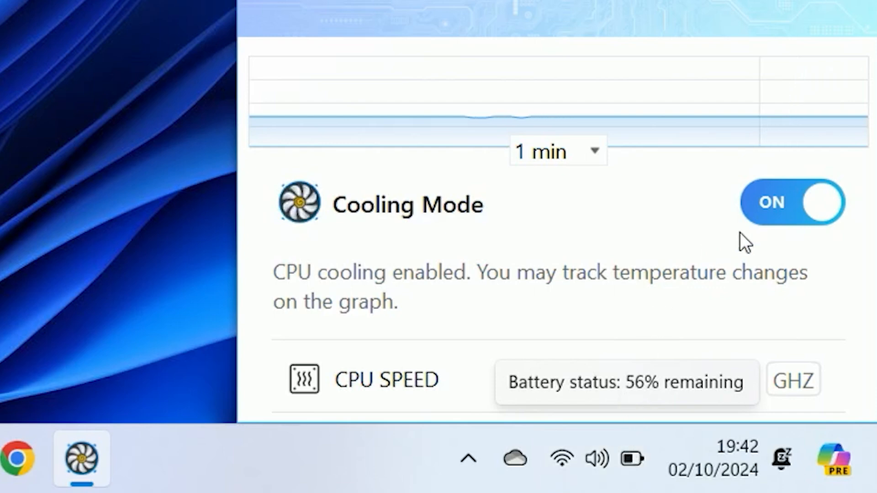
left_click(791, 203)
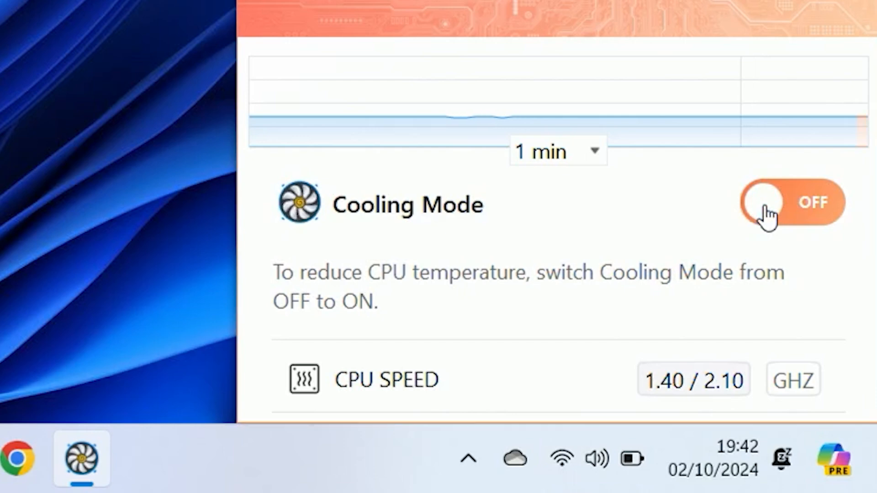
mouse_move(693, 380)
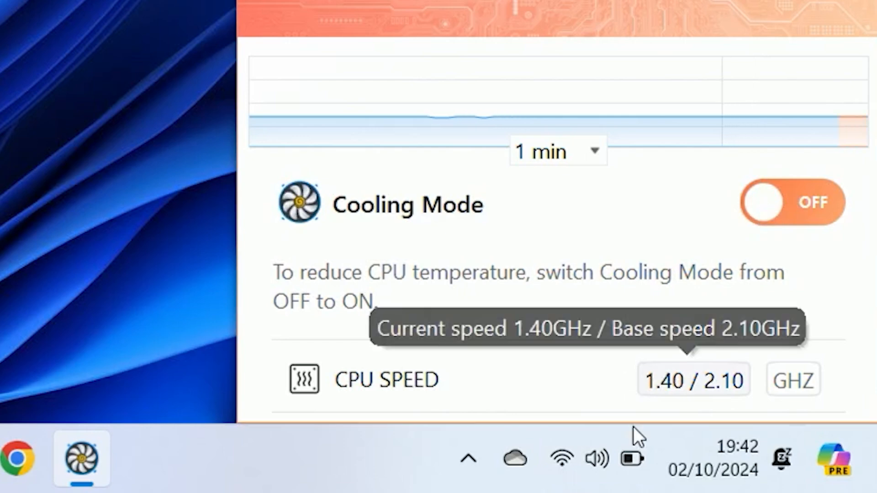
mouse_move(632, 459)
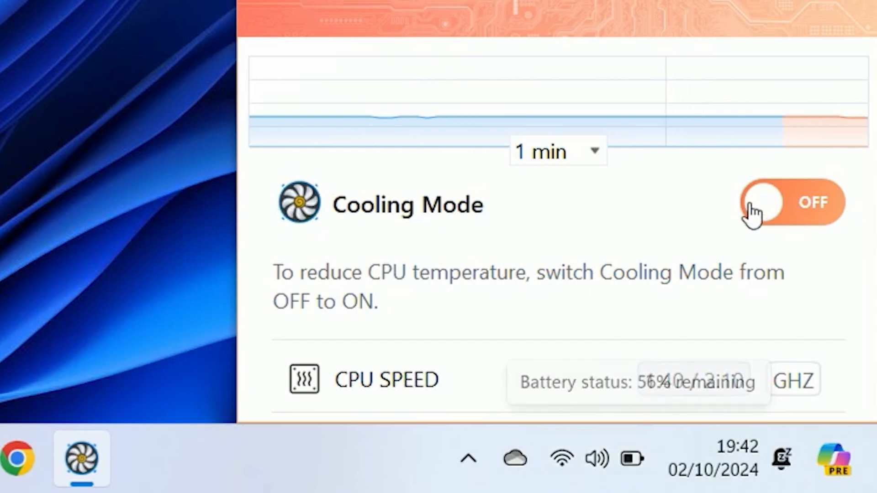
left_click(792, 202)
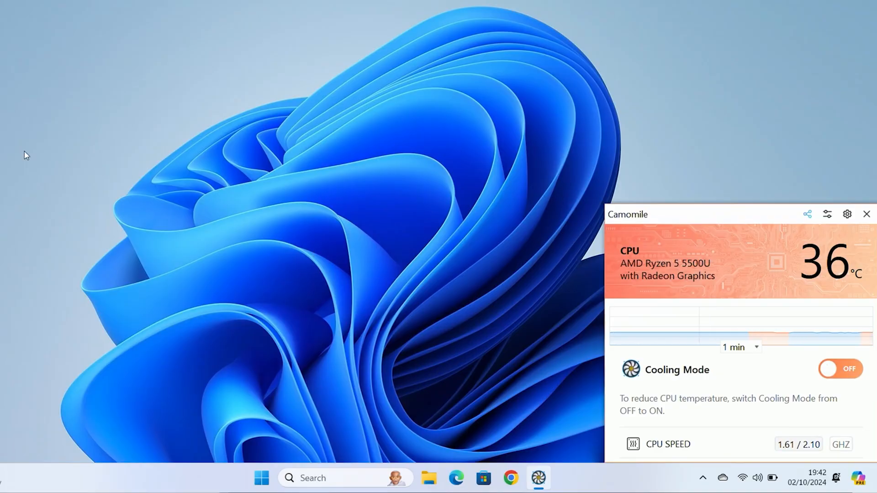
Run CPU-Z's Bench CPU scoring 363.3 single and 2448.5 multi-thread, with Cooling Mode on
left_click(551, 478)
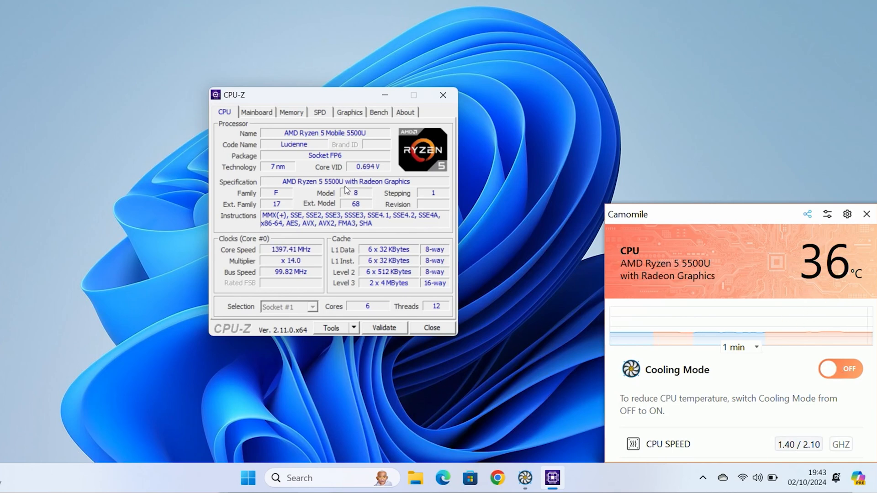
left_click(378, 112)
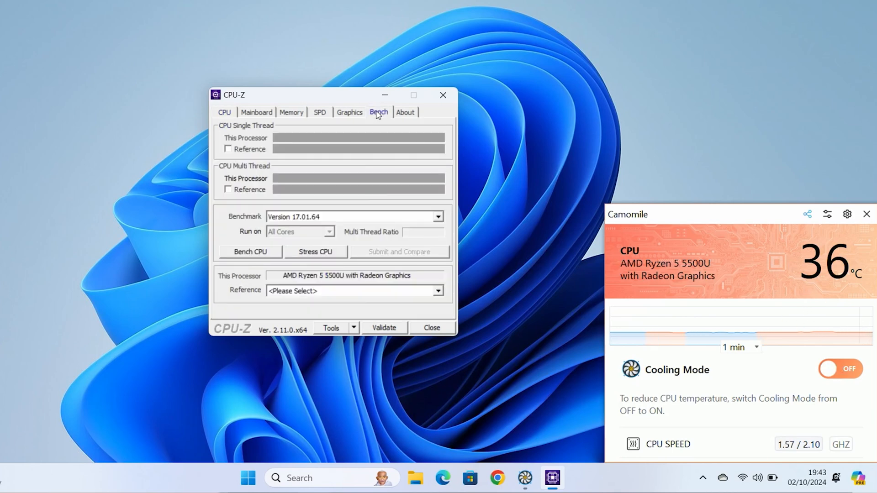
left_click(249, 252)
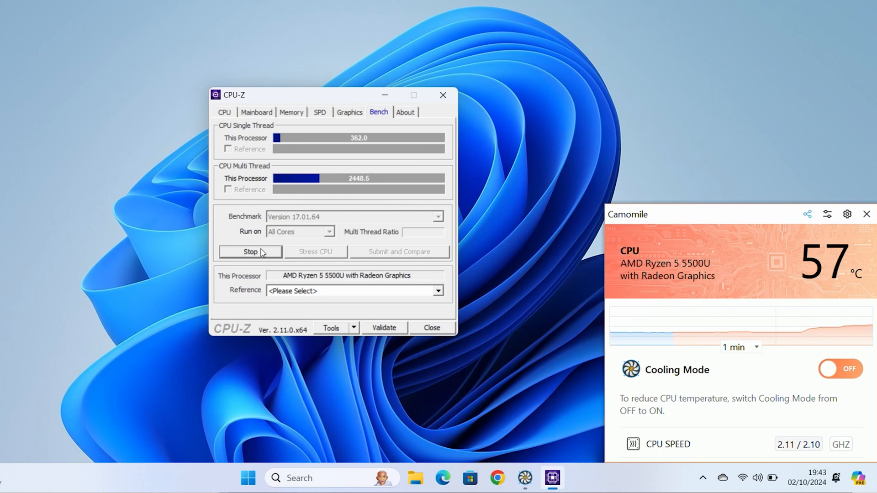
left_click(250, 251)
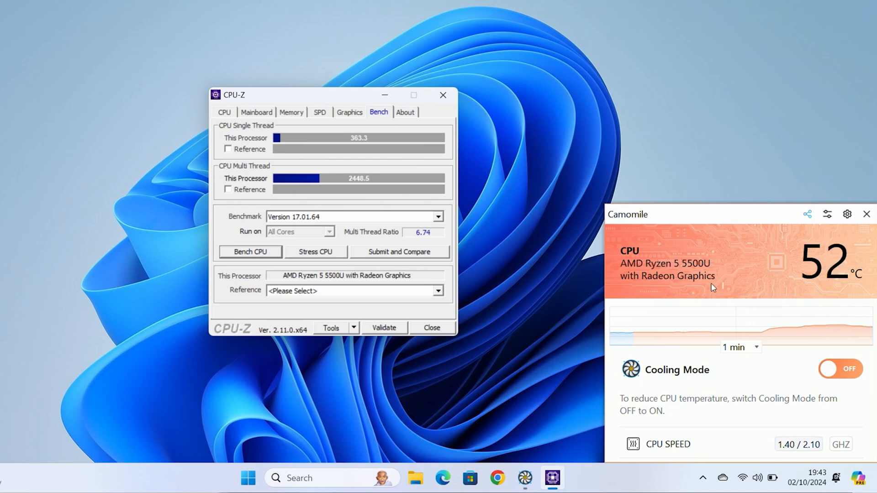
mouse_move(570, 264)
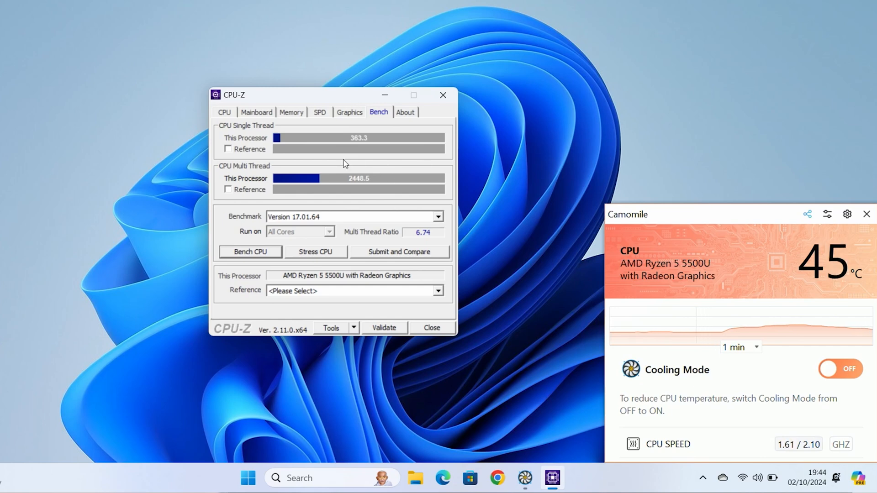
mouse_move(674, 203)
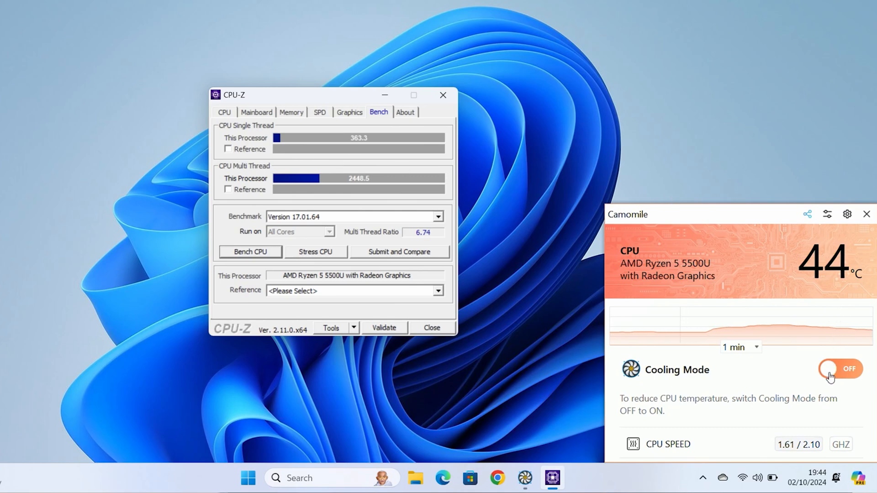
left_click(840, 369)
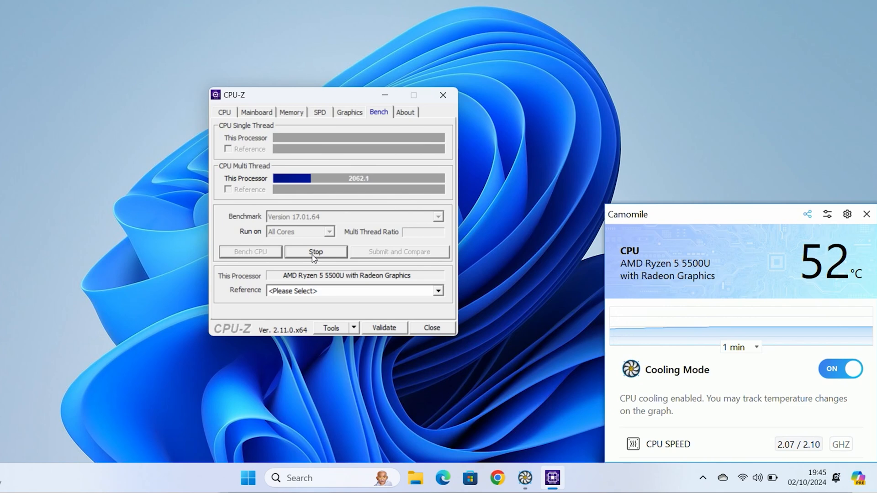
mouse_move(279, 202)
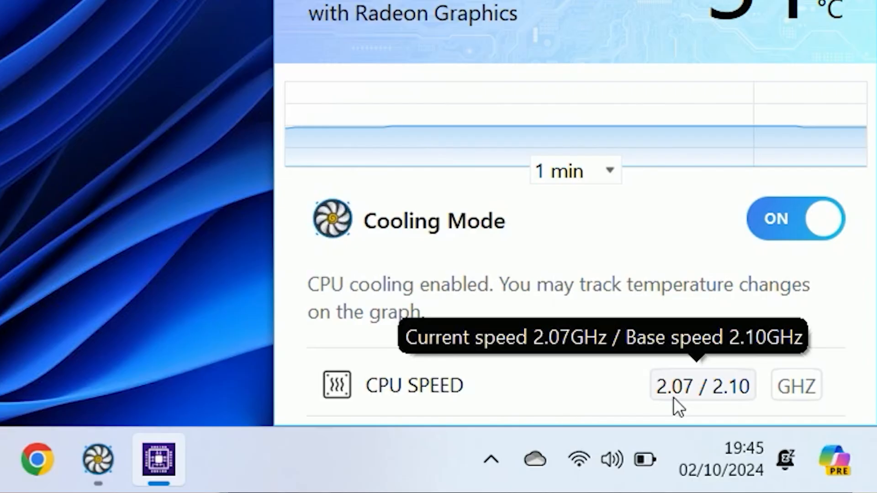
mouse_move(590, 395)
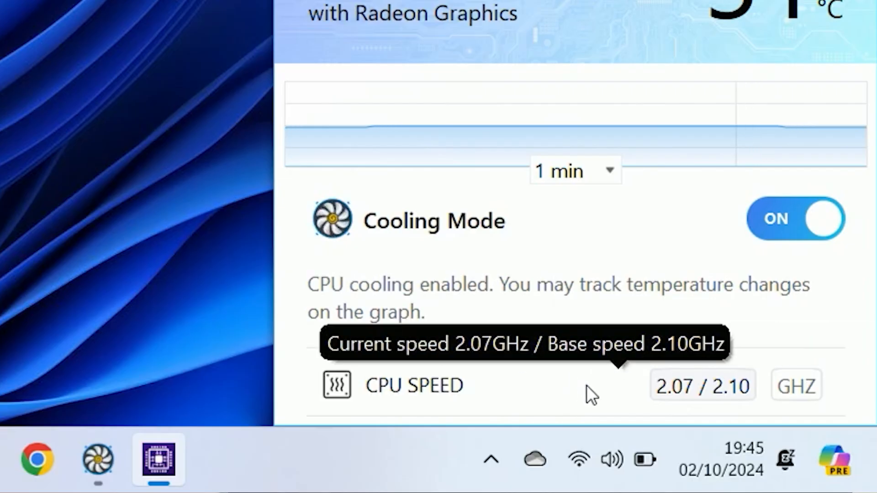
mouse_move(601, 400)
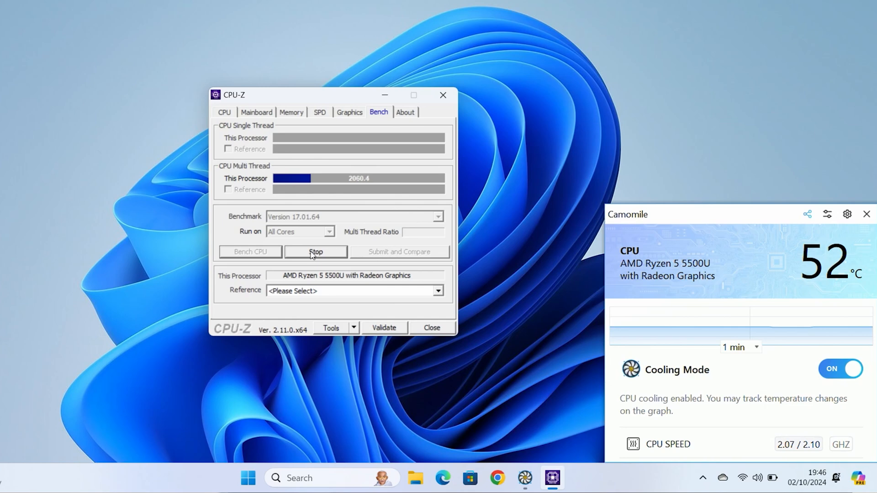
Stop the running CPU-Z stress test and let the CPU cool down
left_click(315, 251)
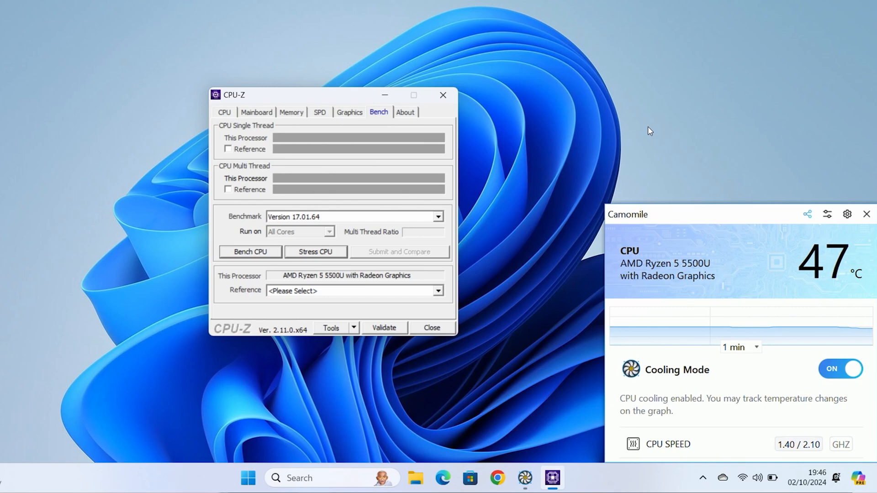
mouse_move(404, 36)
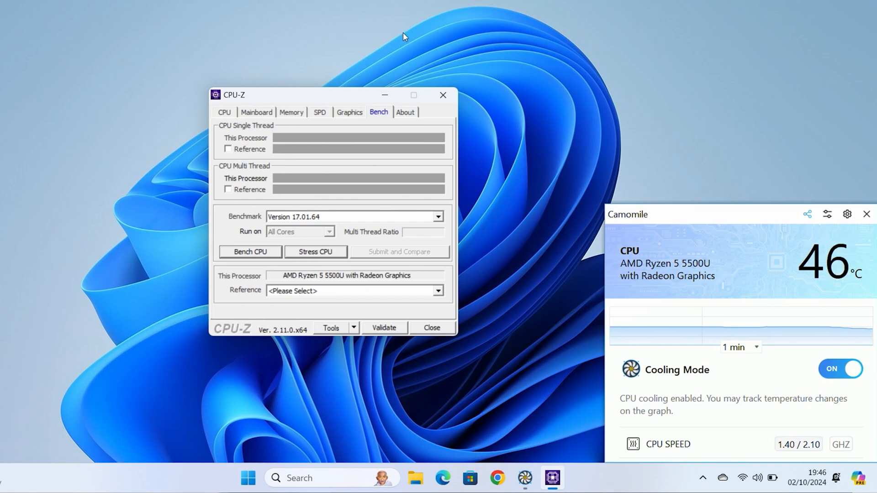
mouse_move(343, 90)
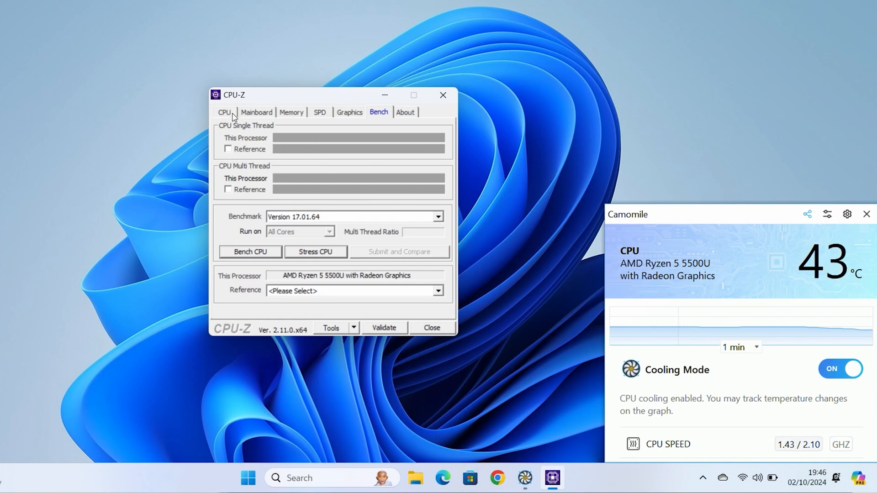
mouse_move(388, 104)
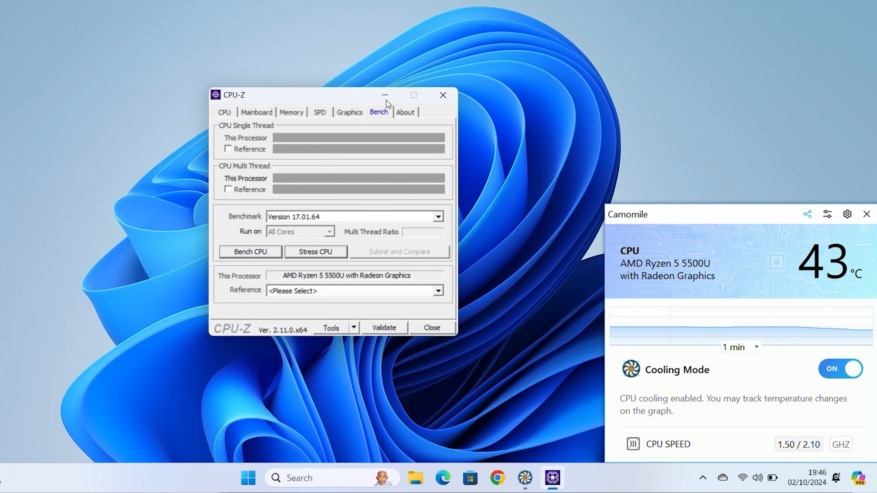
mouse_move(399, 19)
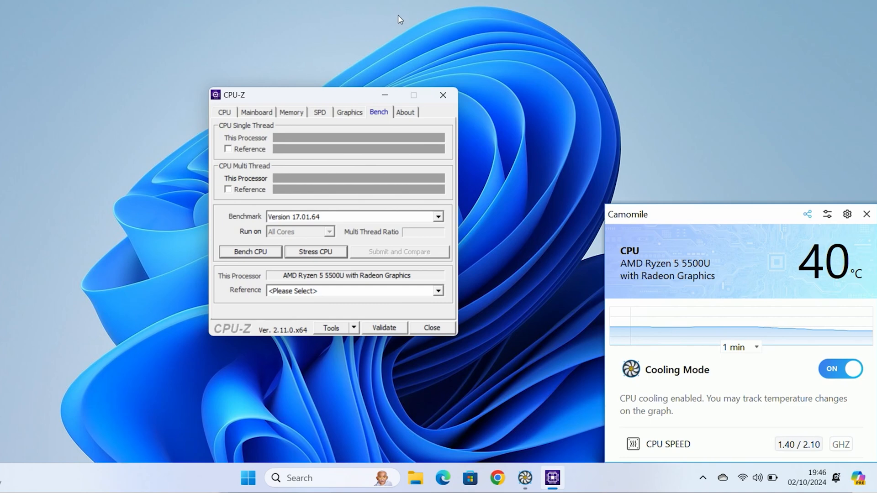
mouse_move(384, 75)
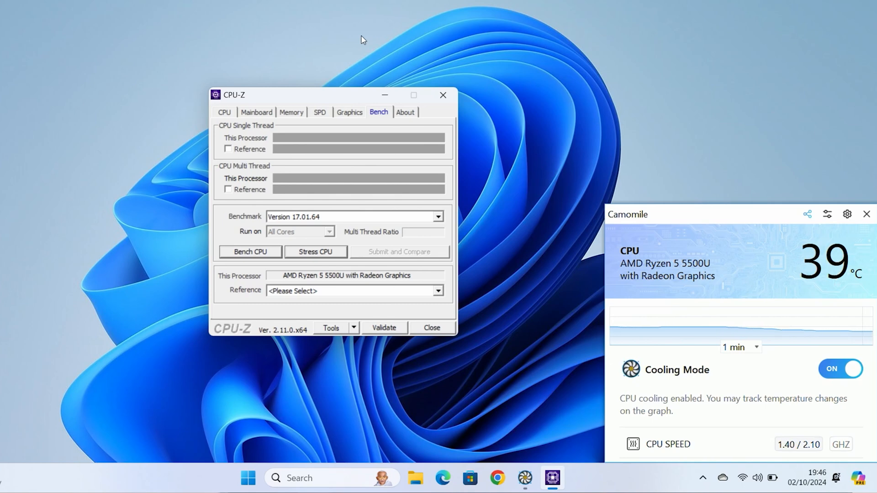
Switch Cooling Mode off before rerunning the stress test
left_click(840, 368)
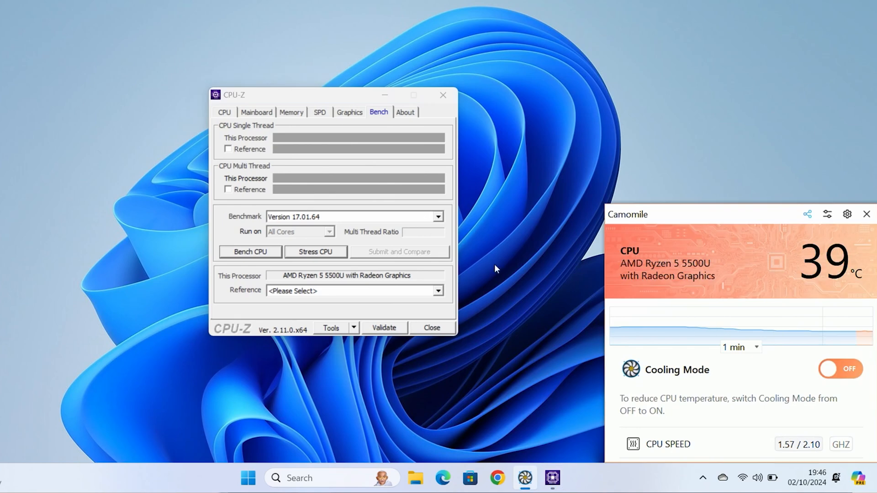
mouse_move(324, 256)
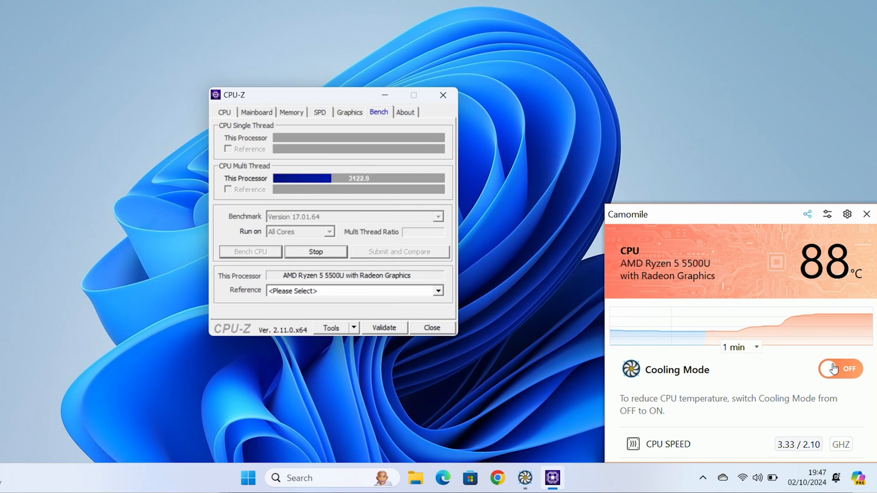
Turn Cooling Mode back on mid-stress-test, pulling the CPU down from 88 °C
left_click(842, 369)
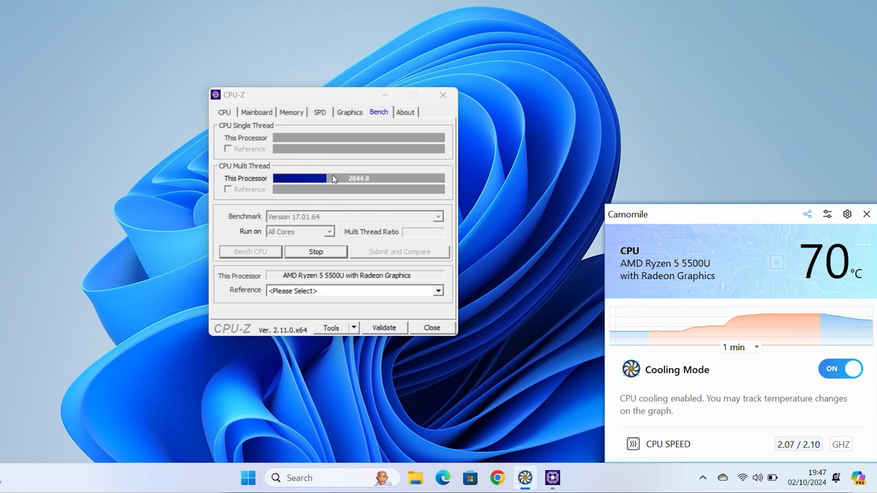
mouse_move(549, 175)
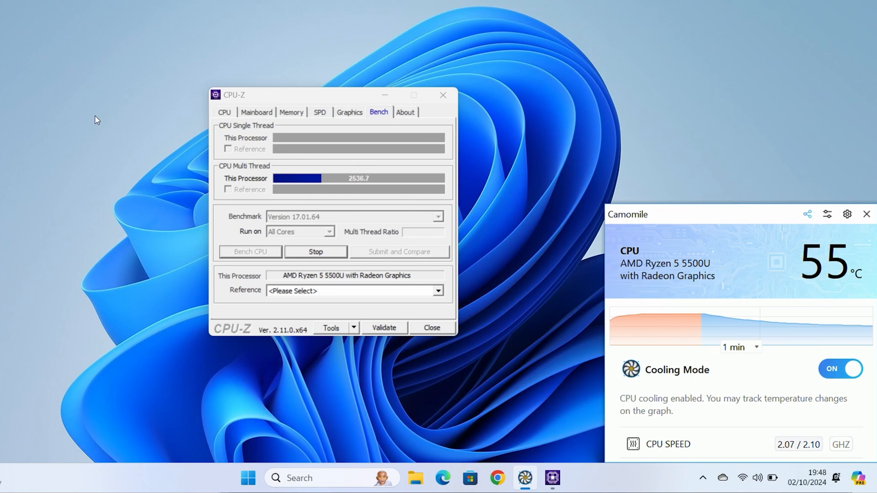
mouse_move(211, 33)
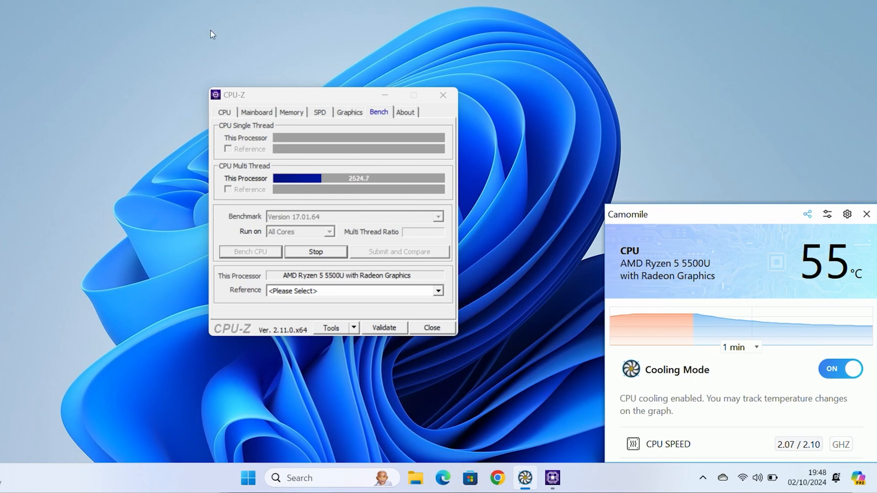
mouse_move(668, 323)
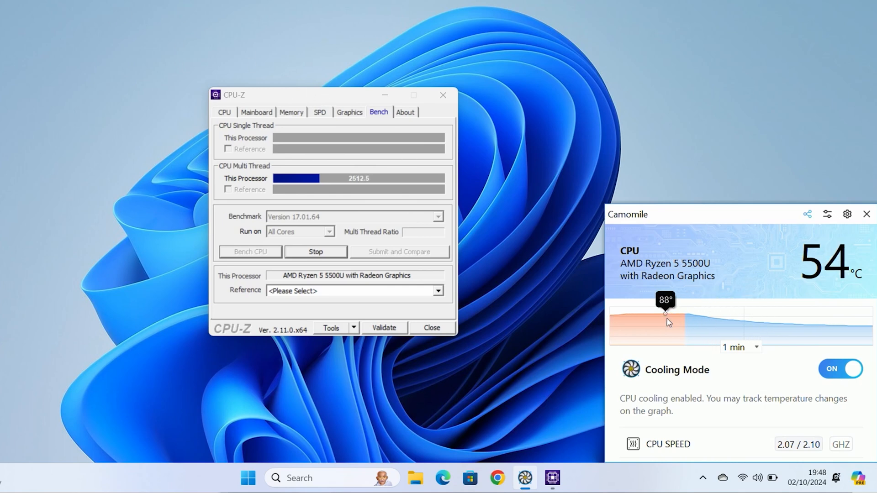
mouse_move(687, 320)
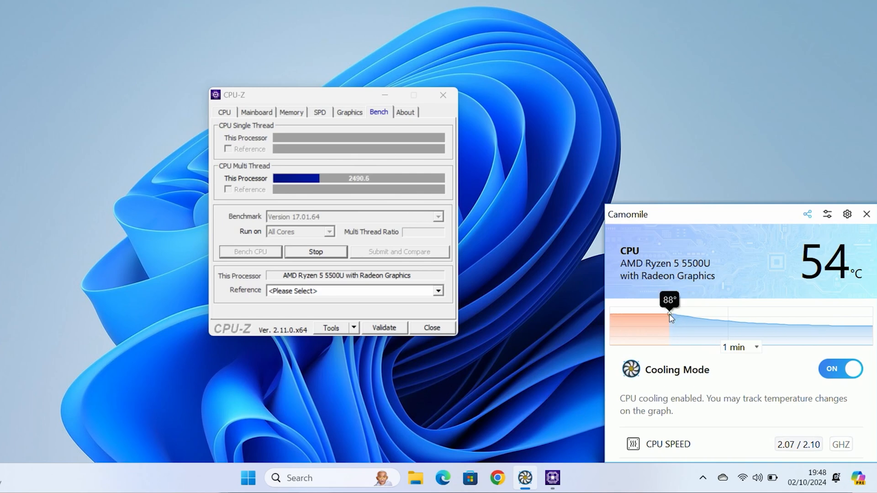
mouse_move(864, 327)
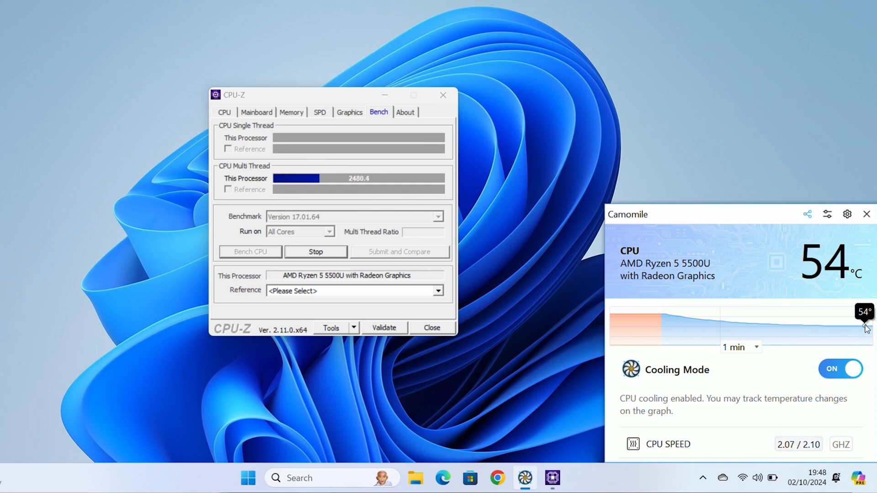